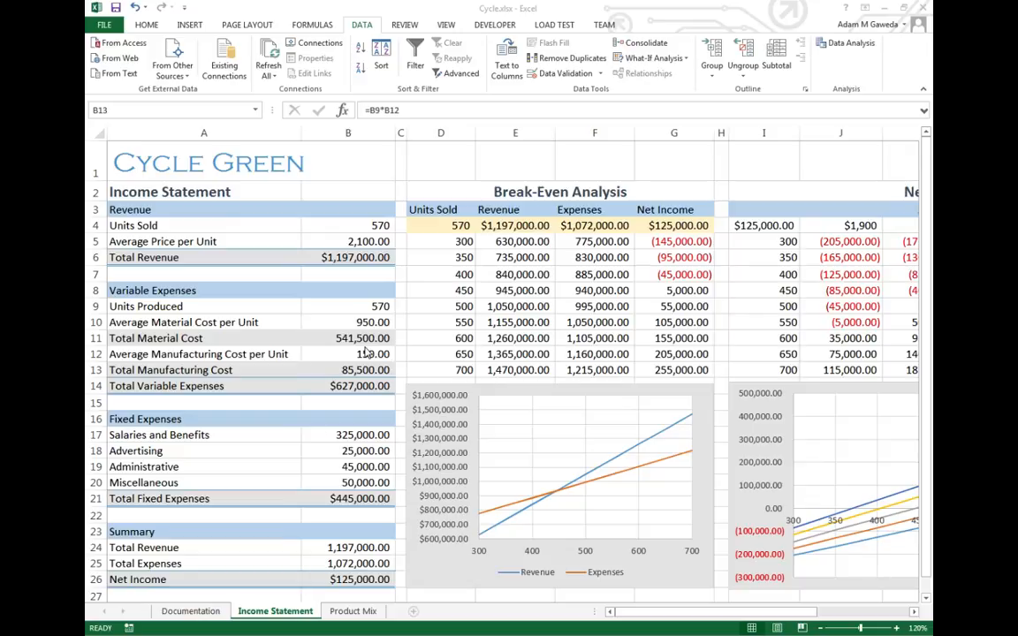
{"action": "mouse_move", "coordinate": [367, 351]}
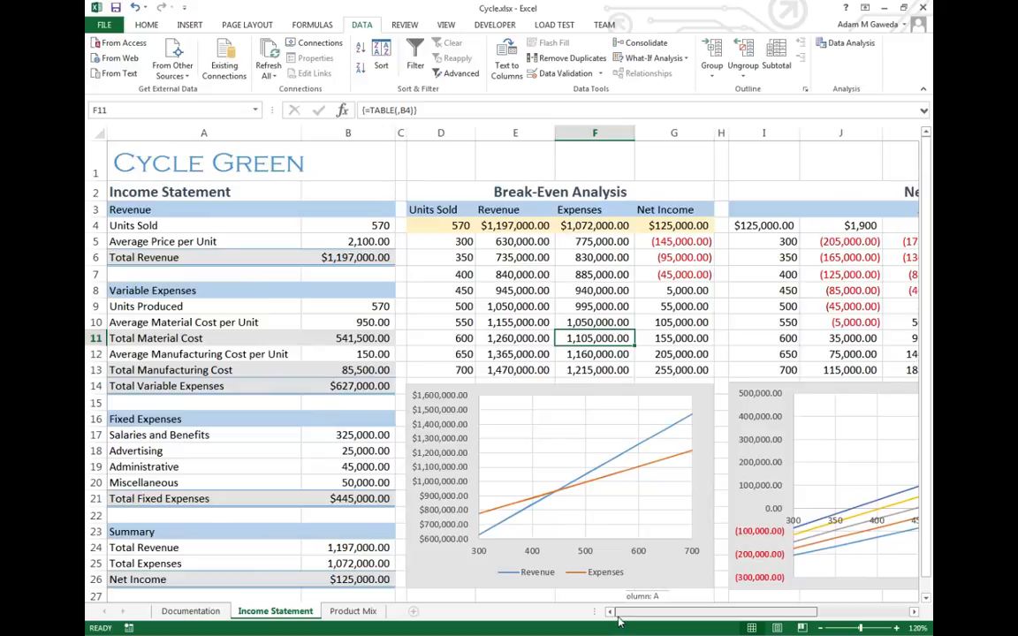
{"action": "mouse_move", "coordinate": [304, 435]}
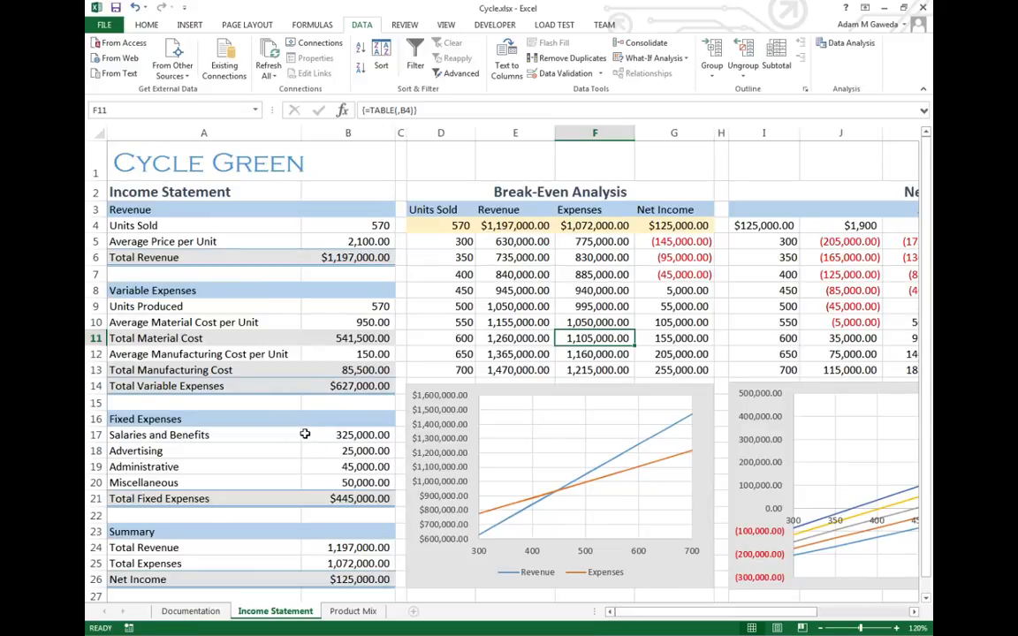
{"action": "mouse_move", "coordinate": [242, 311]}
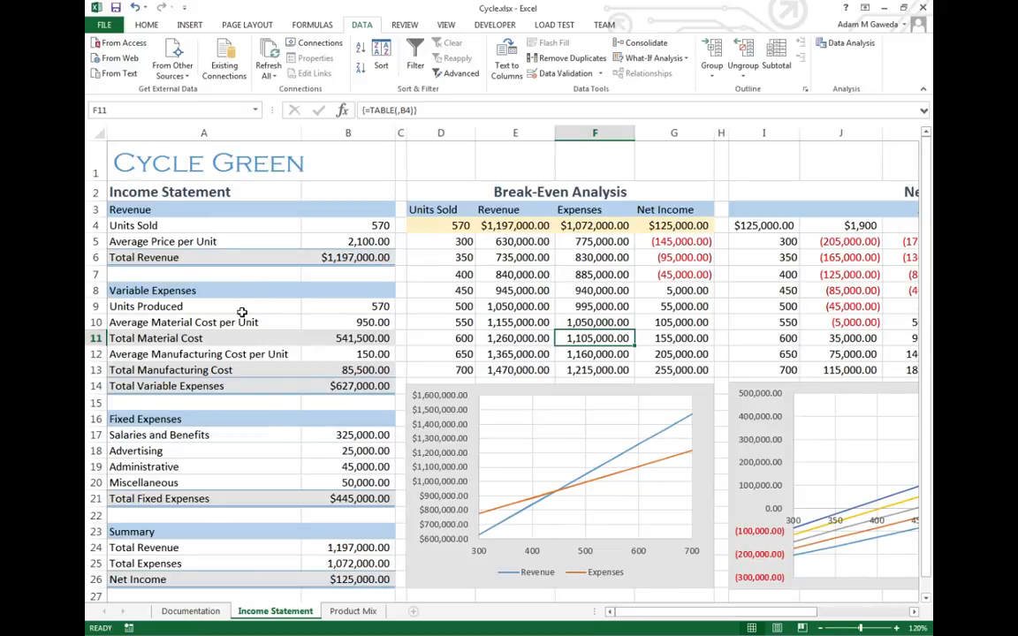
{"action": "mouse_move", "coordinate": [269, 258]}
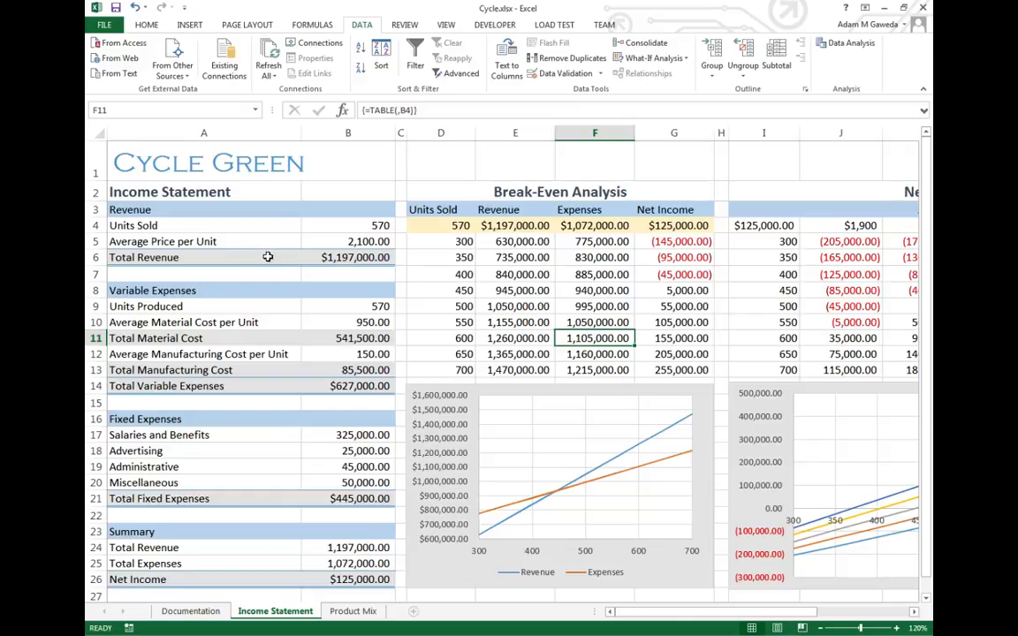
{"action": "mouse_move", "coordinate": [273, 251]}
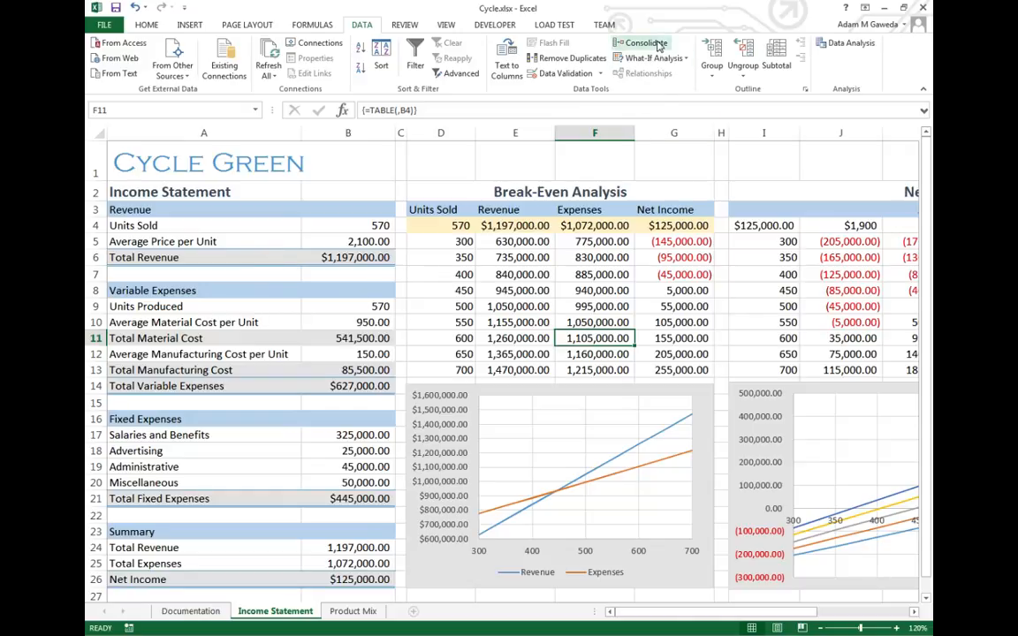
Add a Status Quo scenario with changing cells for units, price and the four fixed expenses (B17:B20)
{"action": "left_click", "coordinate": [651, 57]}
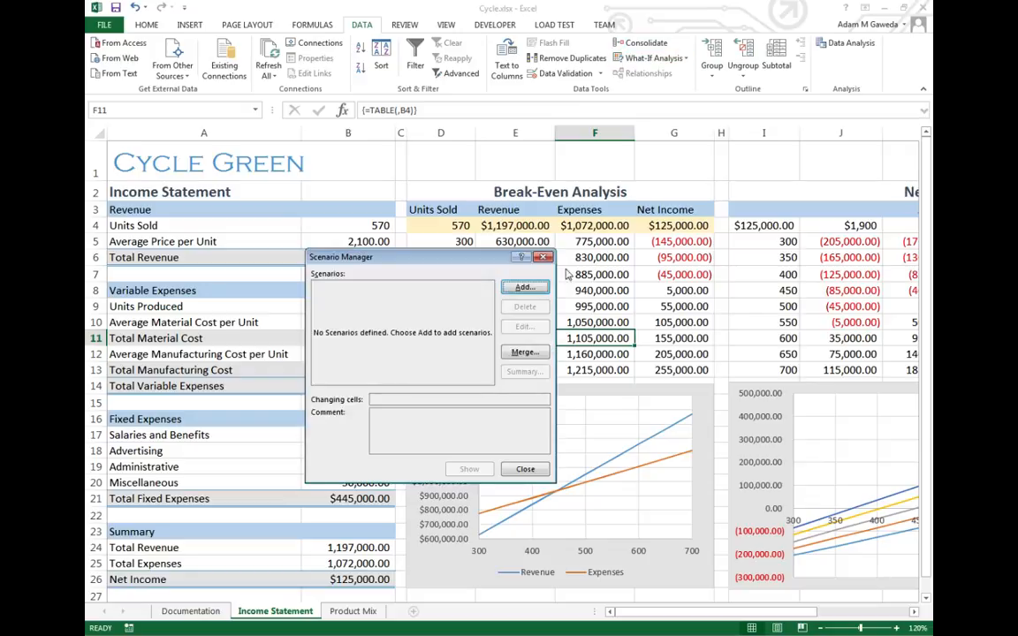
{"action": "mouse_move", "coordinate": [652, 71]}
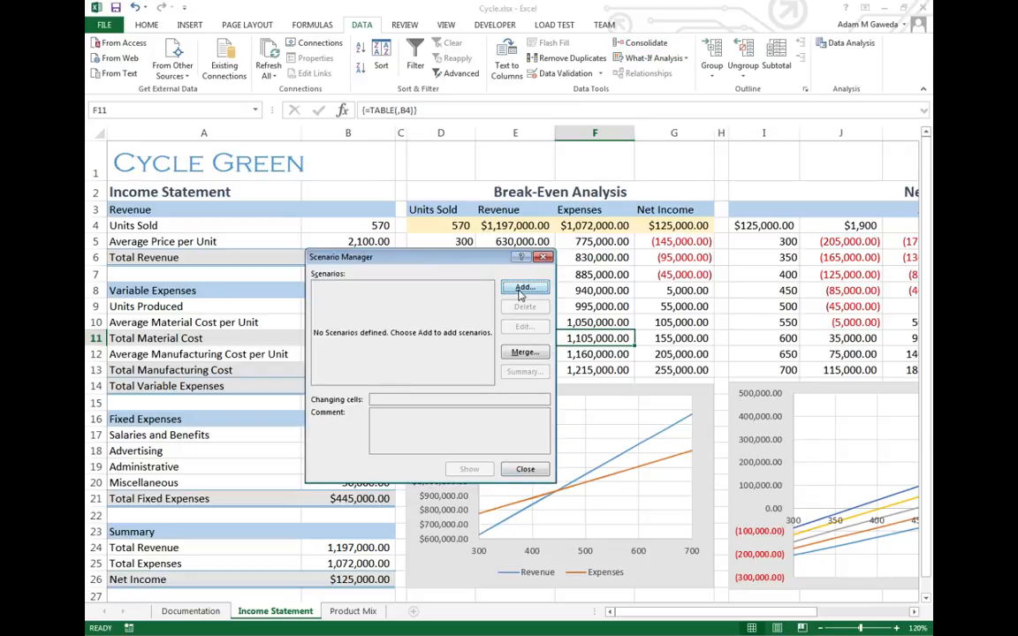
{"action": "left_click_drag", "start_coordinate": [341, 256], "coordinate": [459, 189]}
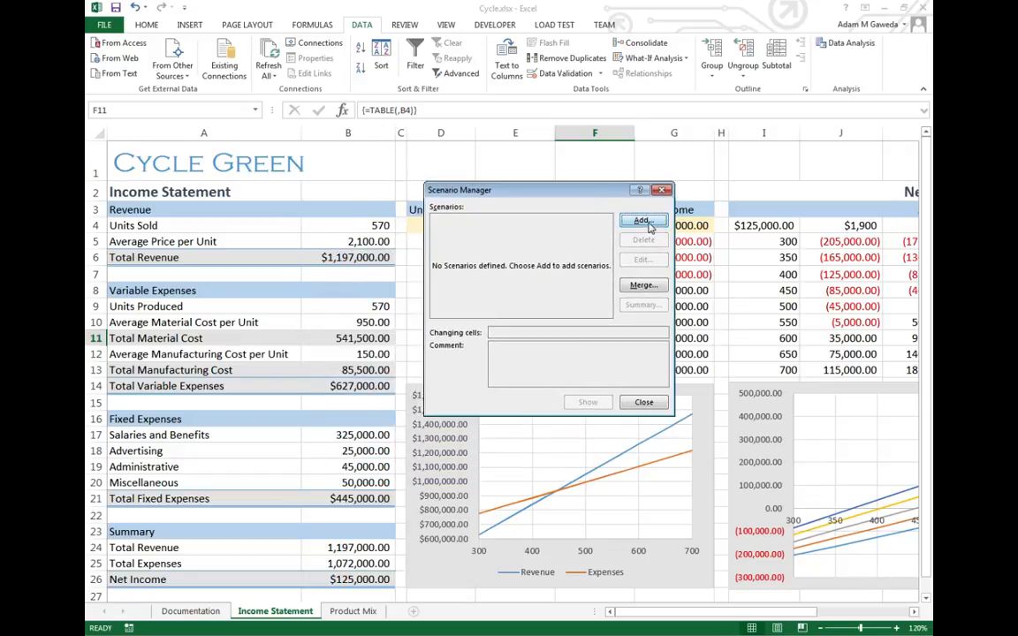
{"action": "left_click", "coordinate": [643, 219]}
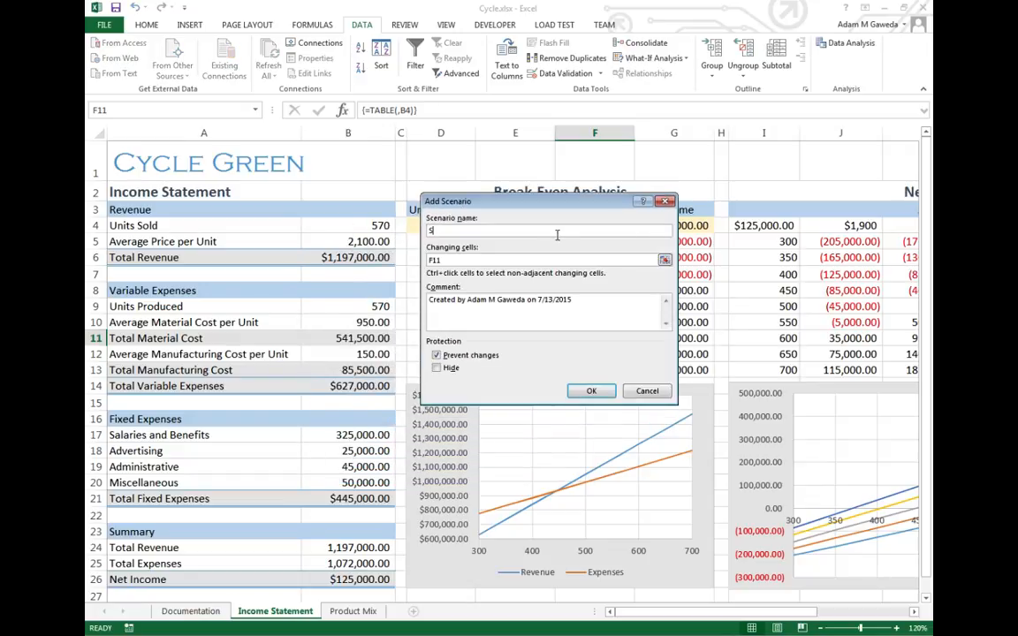
{"action": "type", "text": "Status Quo"}
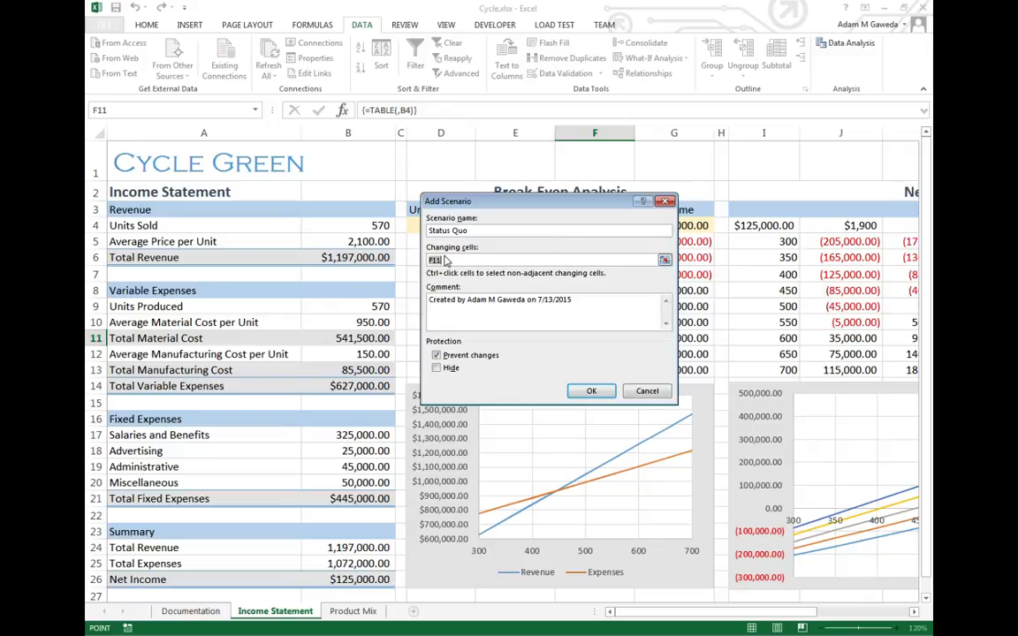
{"action": "mouse_move", "coordinate": [456, 258]}
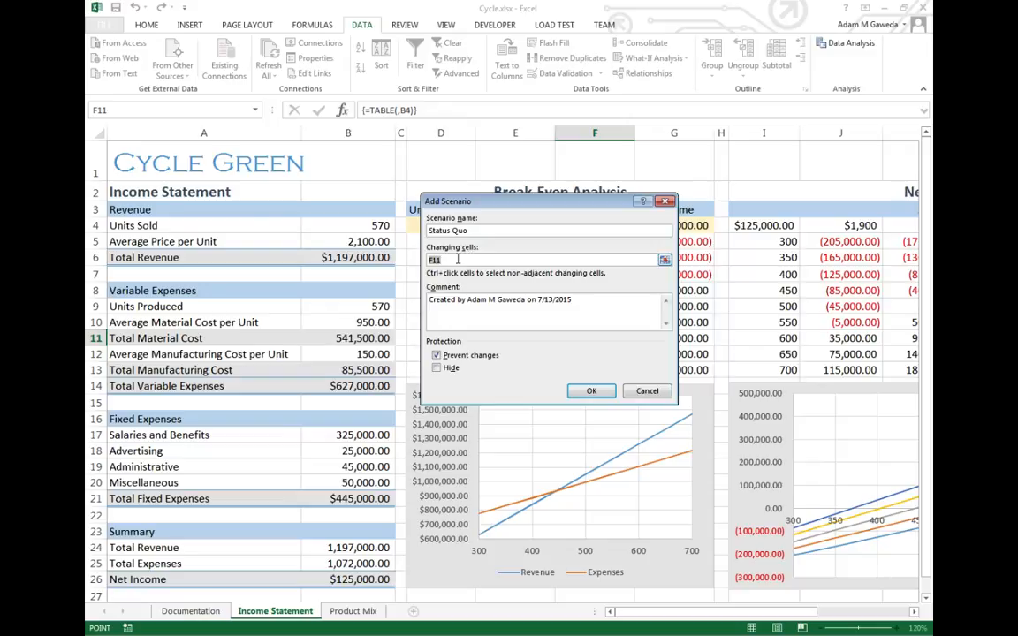
{"action": "mouse_move", "coordinate": [354, 224]}
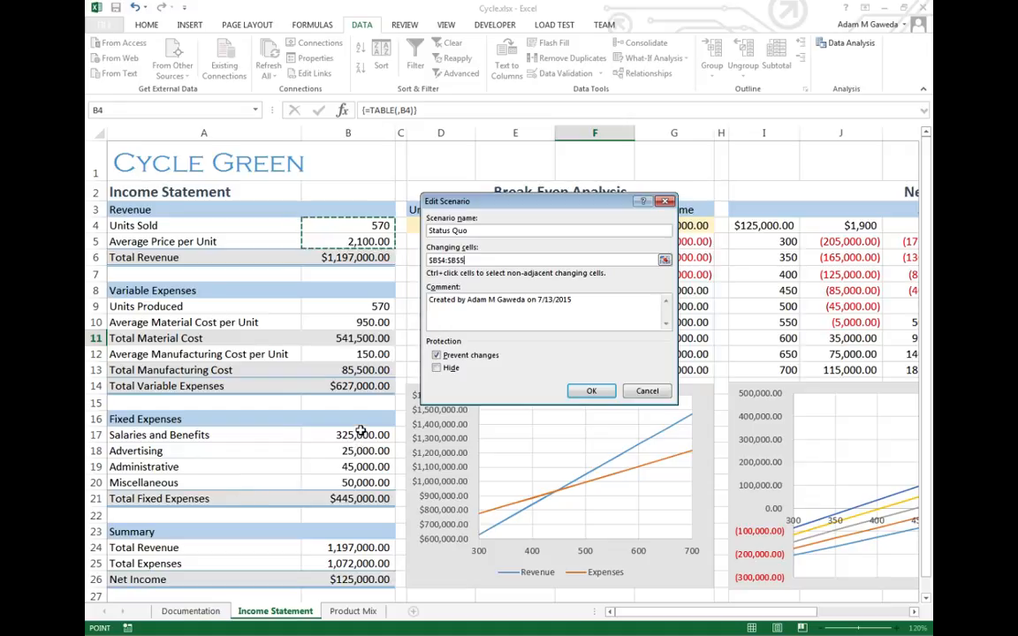
{"action": "left_click_drag", "start_coordinate": [346, 435], "coordinate": [347, 482]}
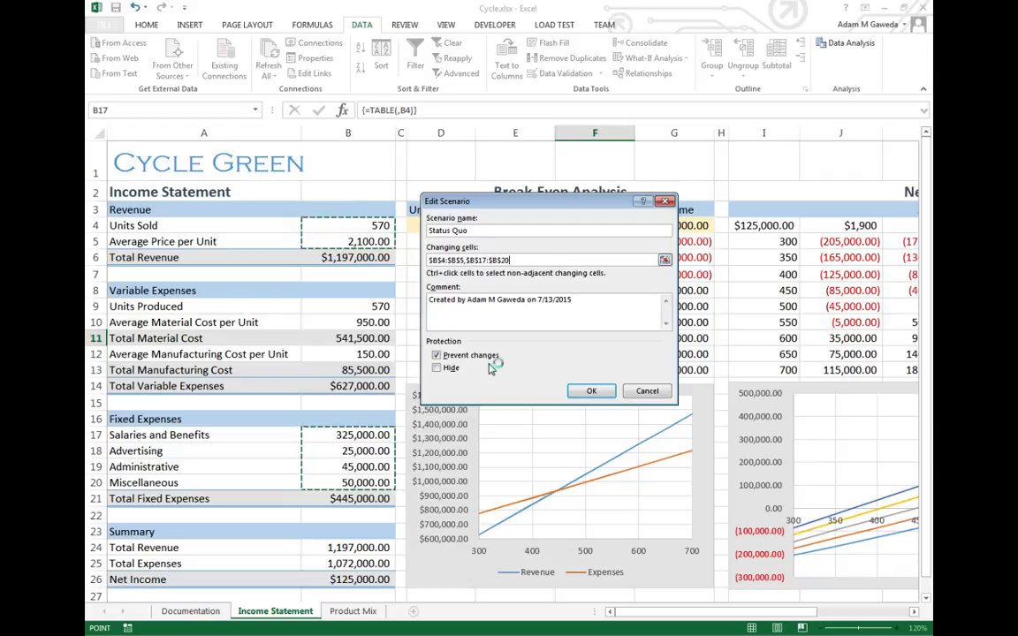
{"action": "mouse_move", "coordinate": [491, 370]}
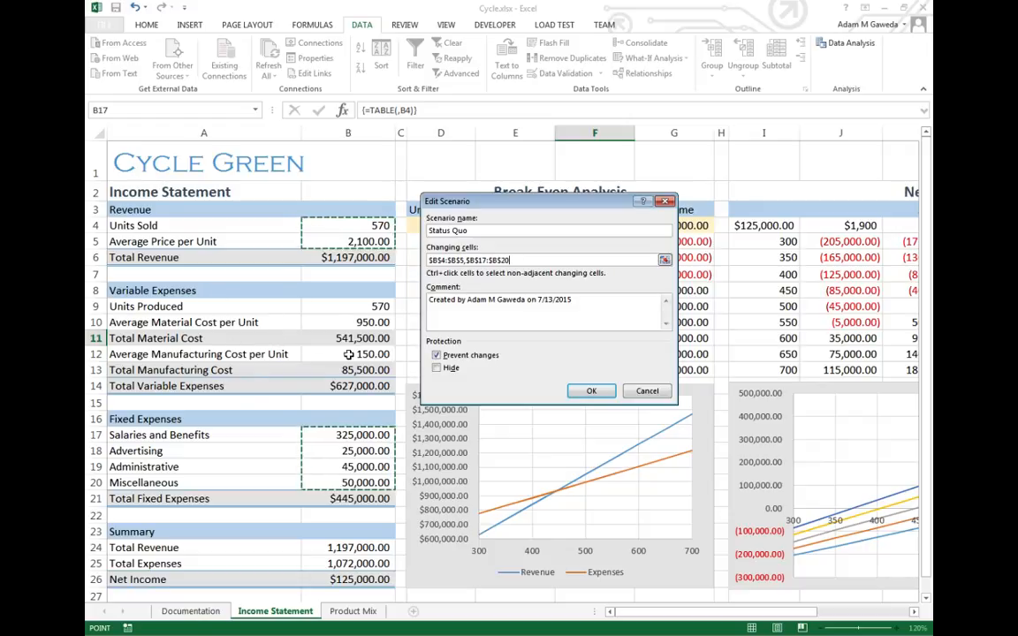
{"action": "mouse_move", "coordinate": [279, 221]}
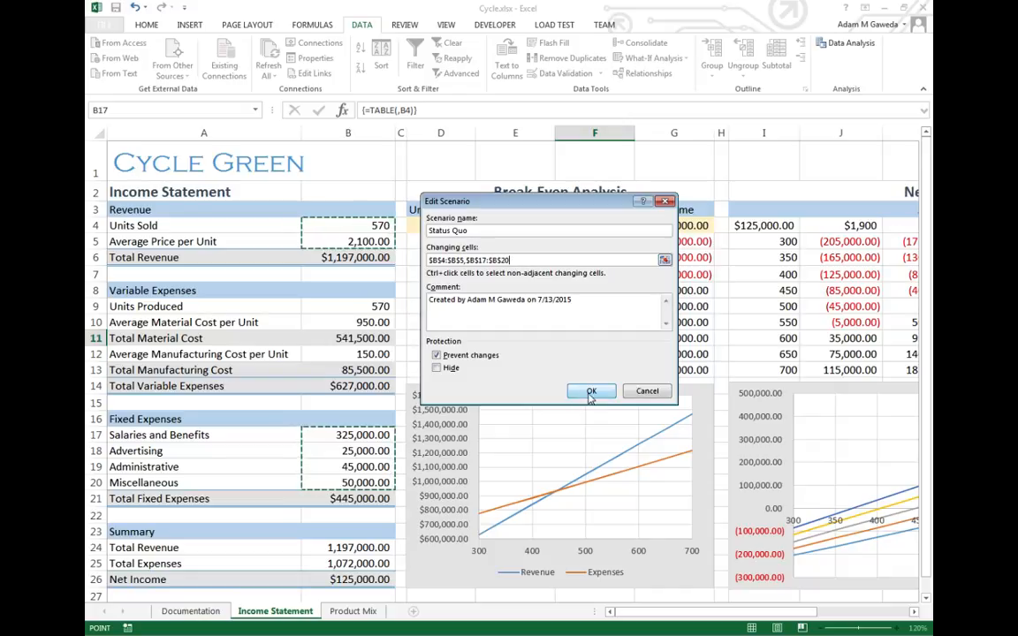
Confirm the Status Quo changing cells and keep the current values for all six
{"action": "left_click", "coordinate": [590, 390]}
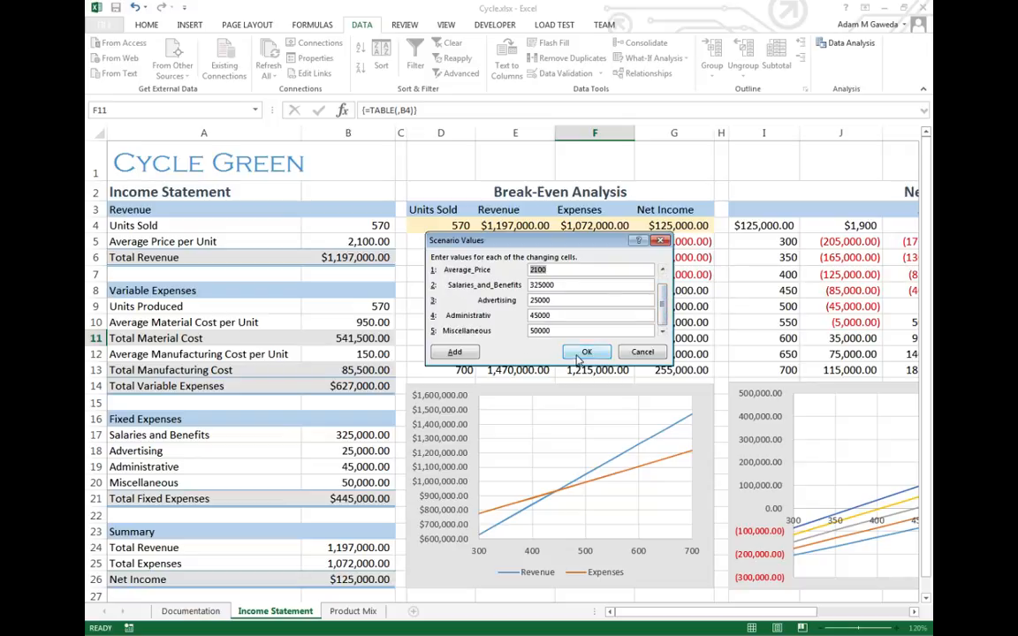
{"action": "left_click", "coordinate": [586, 352]}
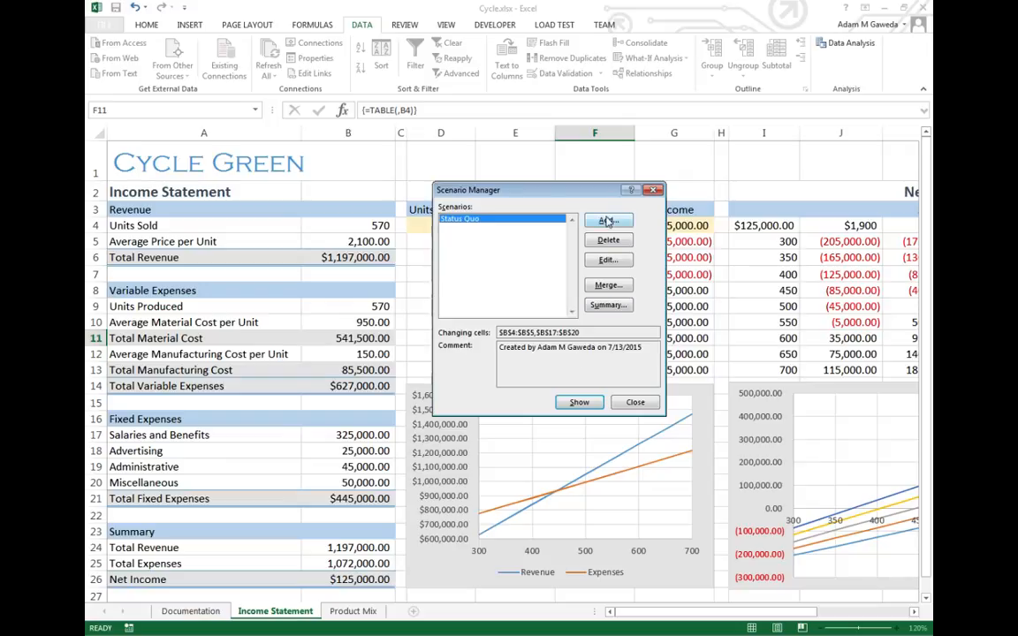
Add a new scenario and name it Reduced Operations
{"action": "left_click", "coordinate": [608, 219]}
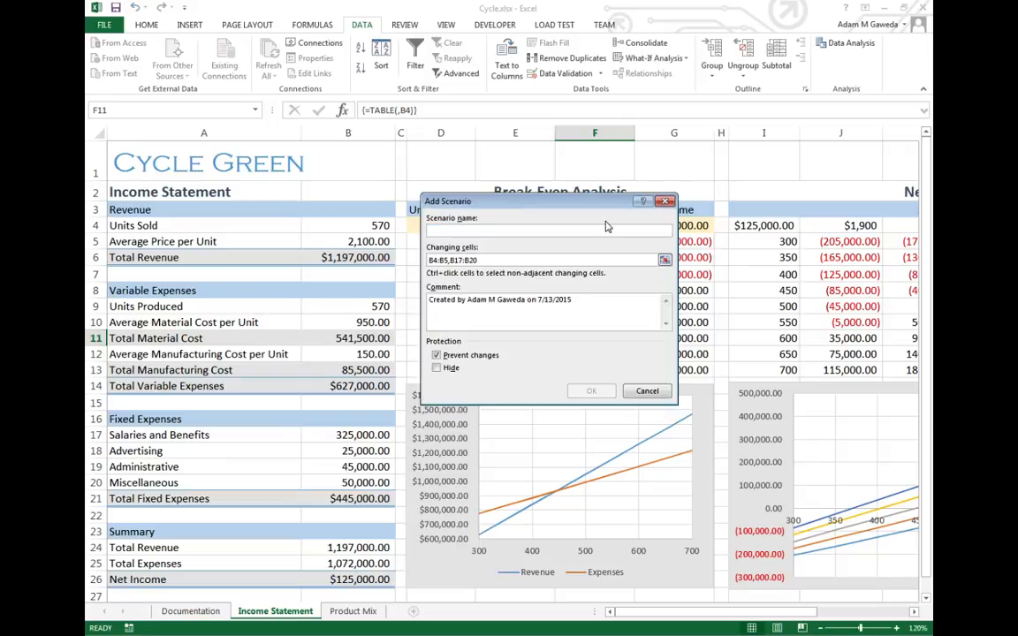
{"action": "type", "text": "Reduced Operations"}
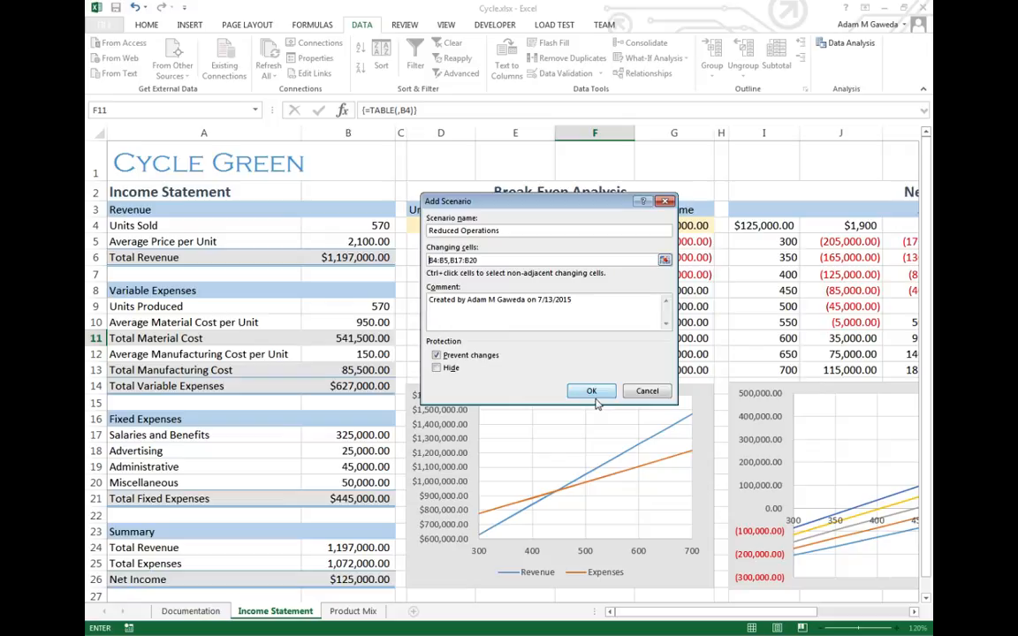
Confirm the scenario and enter 500 units, 2000 price and 275000 salaries
{"action": "left_click", "coordinate": [591, 391]}
{"action": "type", "text": "5"}
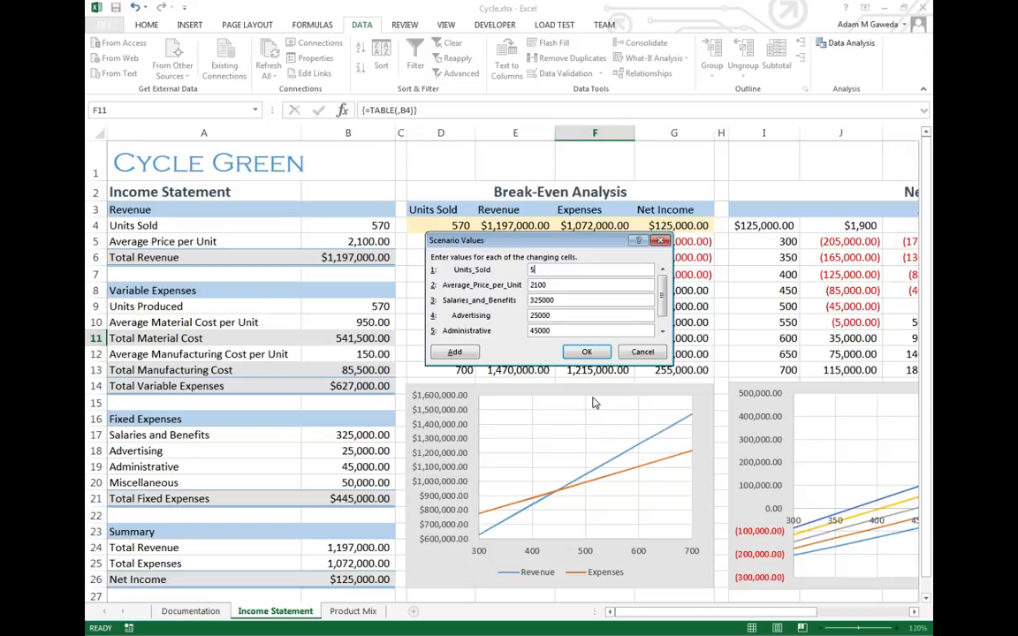
{"action": "type", "text": "00"}
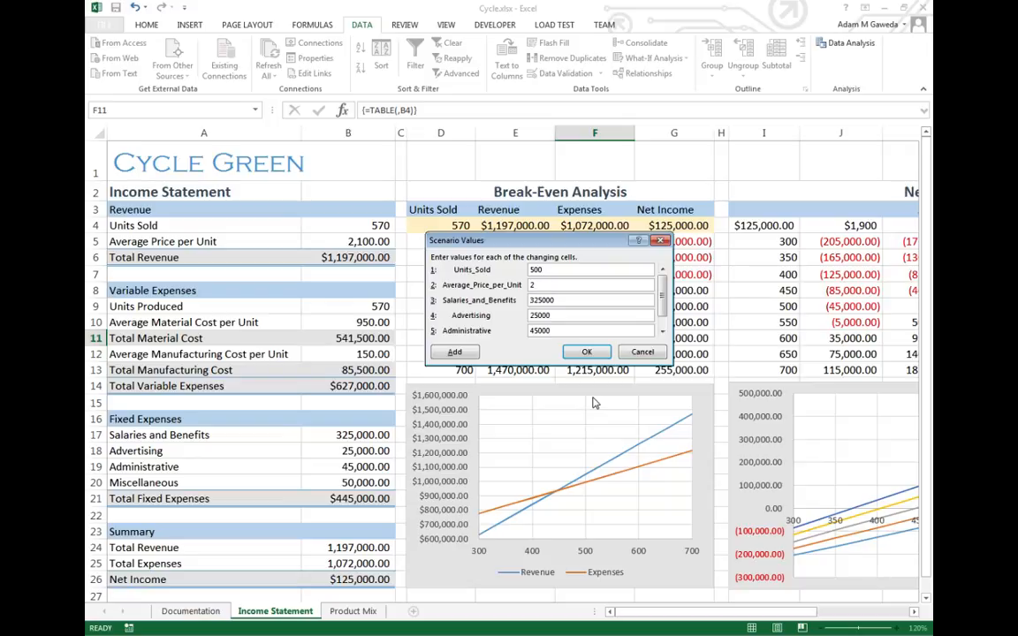
{"action": "type", "text": "2000"}
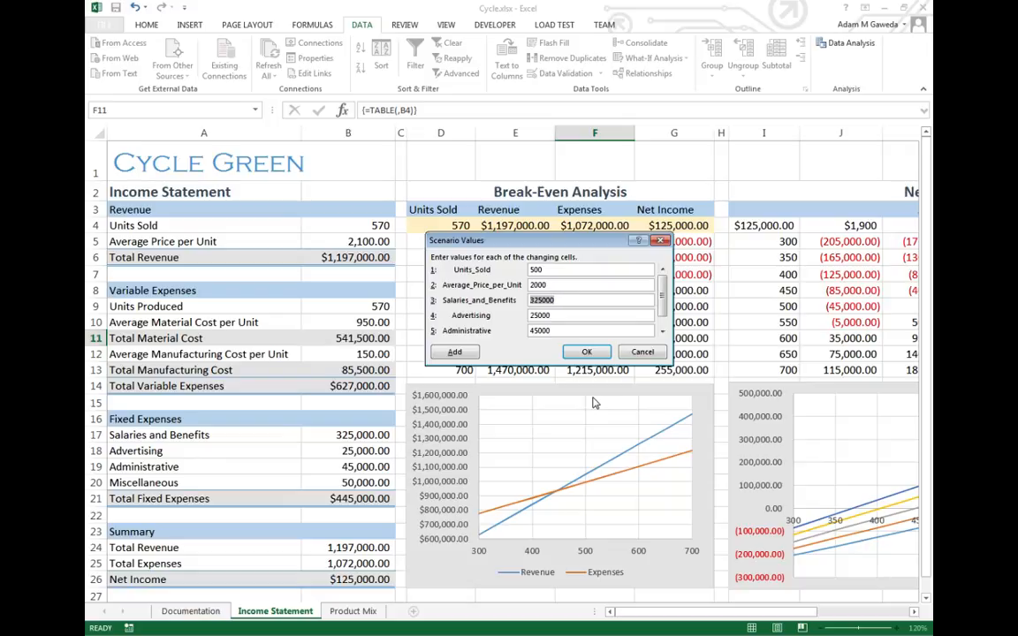
{"action": "type", "text": "275"}
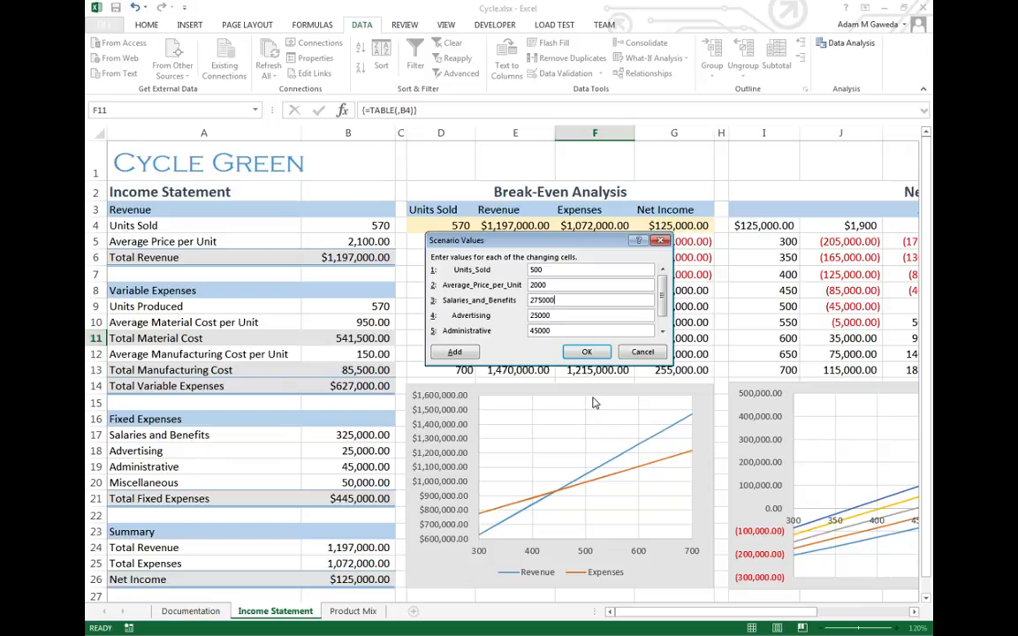
Set advertising to 30000 and administrative to 30000, then save Reduced Operations
{"action": "left_click", "coordinate": [590, 314]}
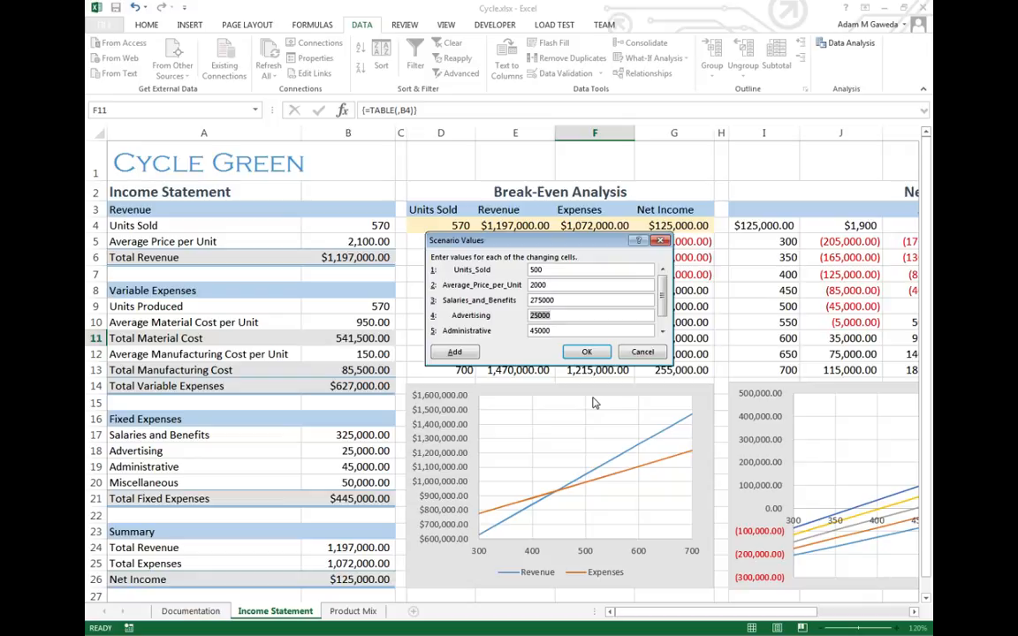
{"action": "type", "text": "3"}
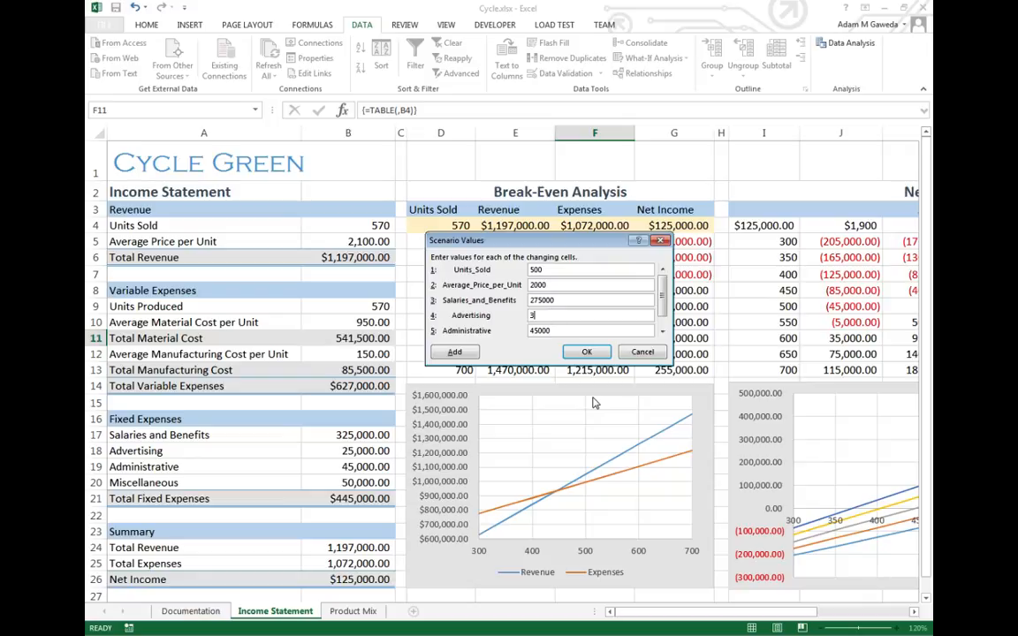
{"action": "type", "text": "30000"}
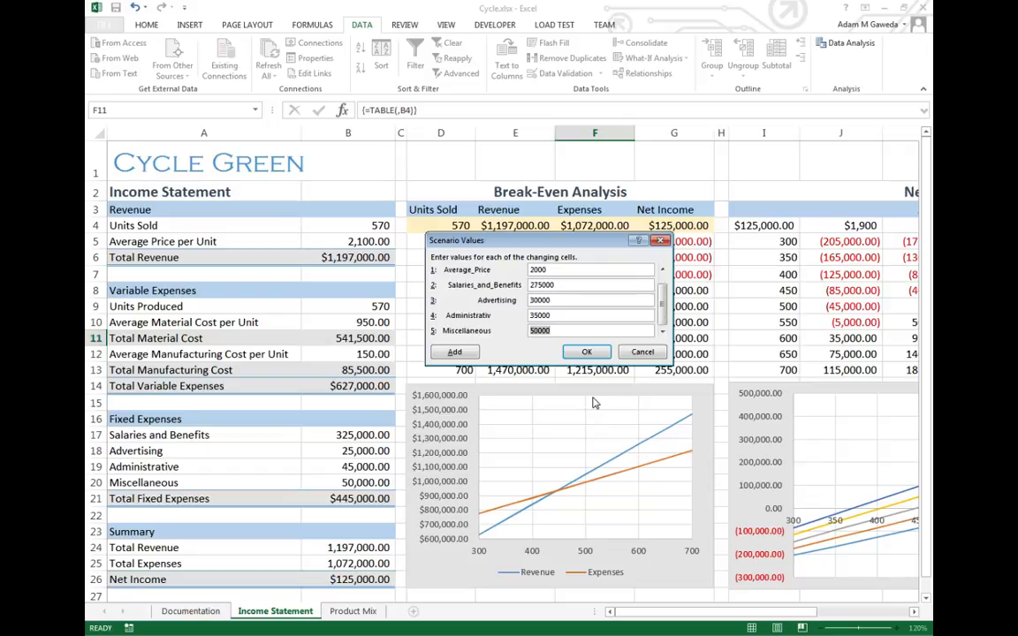
{"action": "type", "text": "3"}
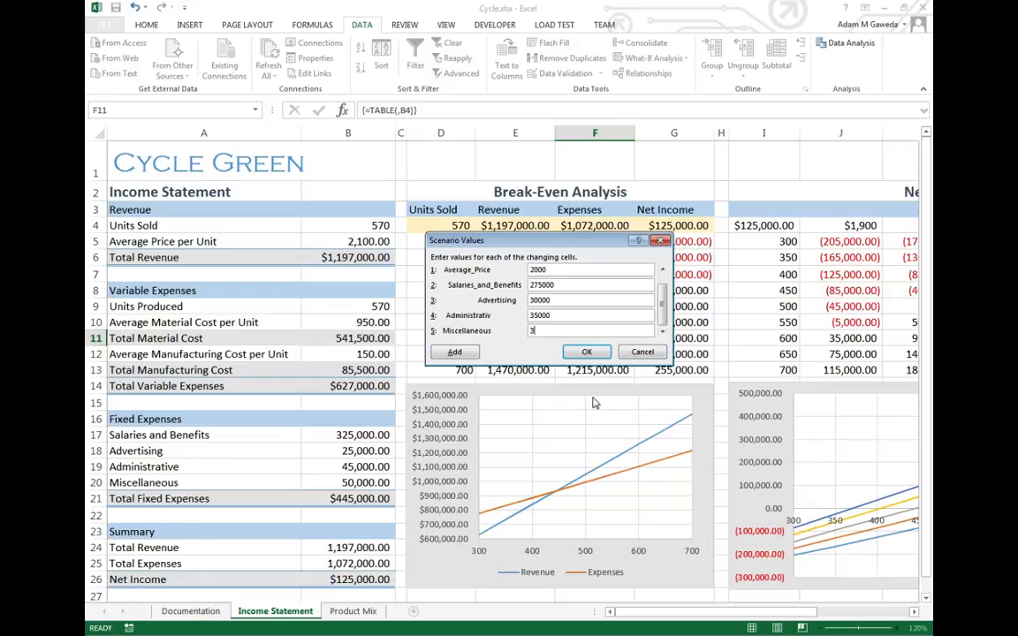
{"action": "type", "text": "0000"}
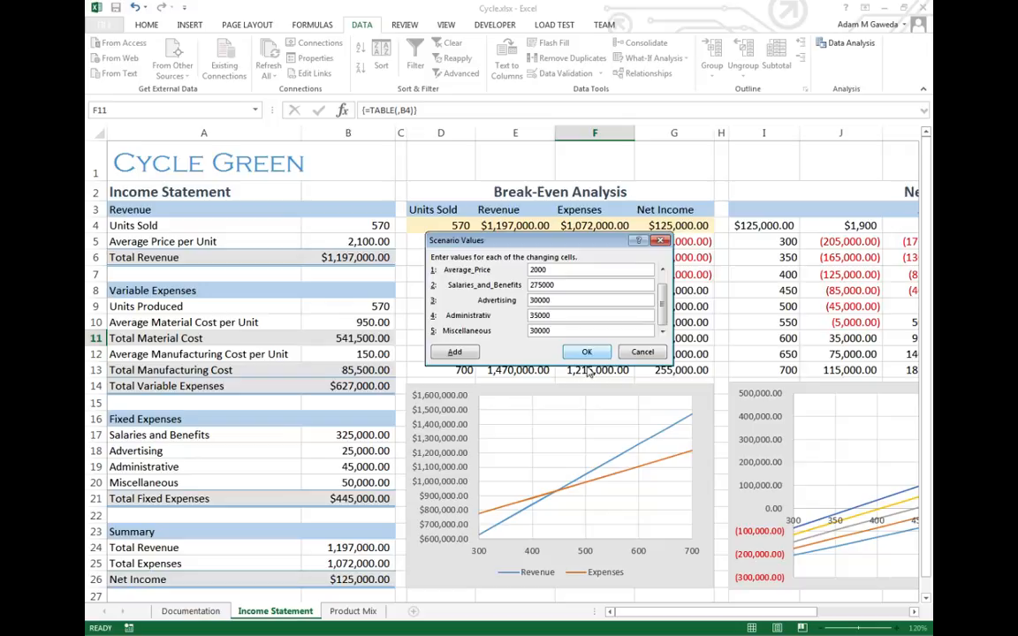
{"action": "left_click", "coordinate": [587, 352]}
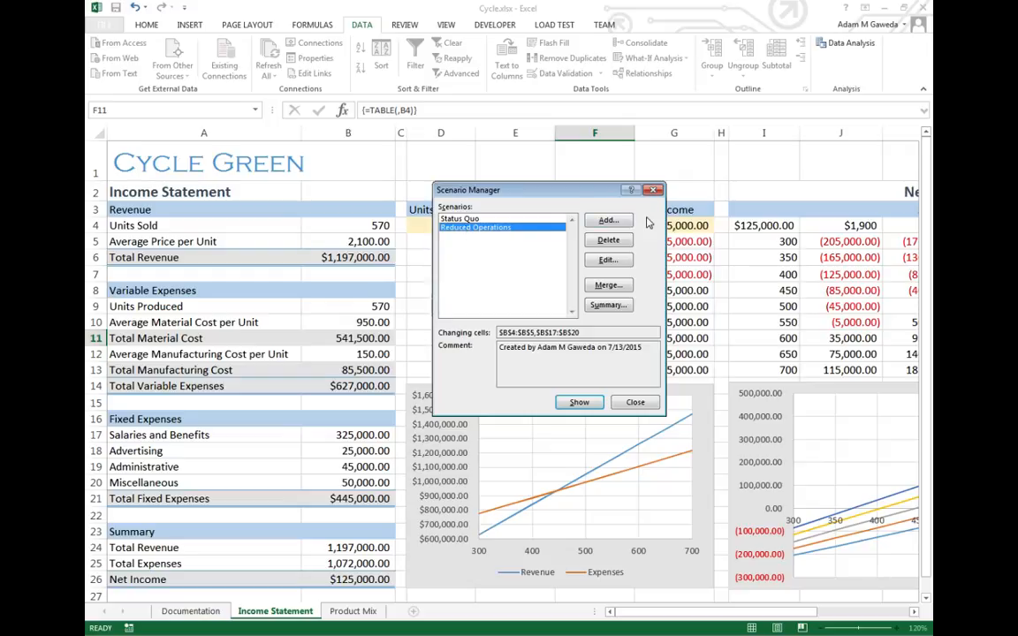
Add a third scenario named Summer Sale and confirm its changing cells
{"action": "left_click", "coordinate": [608, 219]}
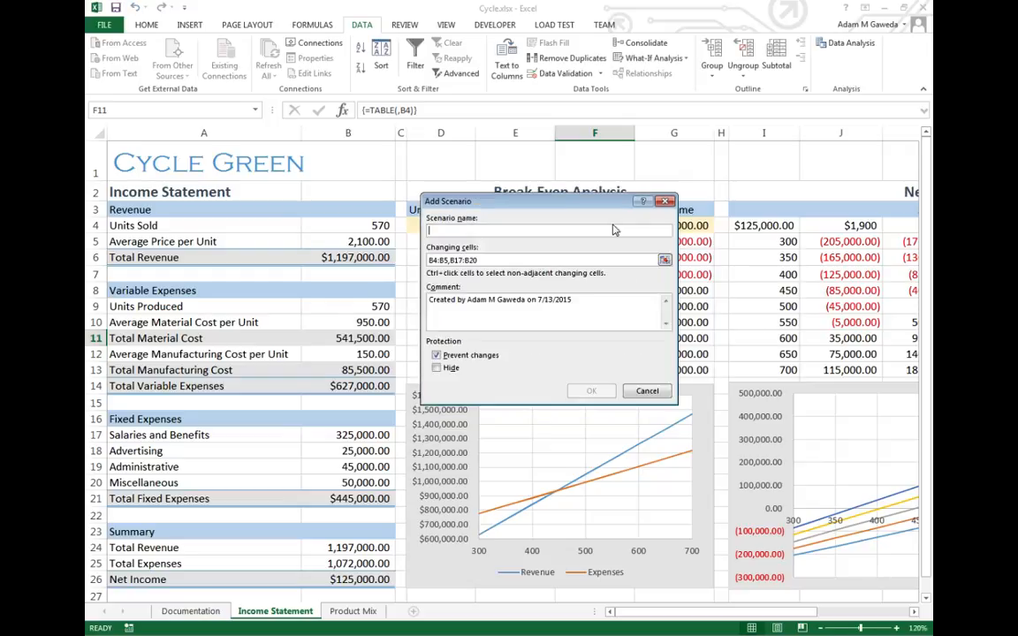
{"action": "type", "text": "Spring Sale"}
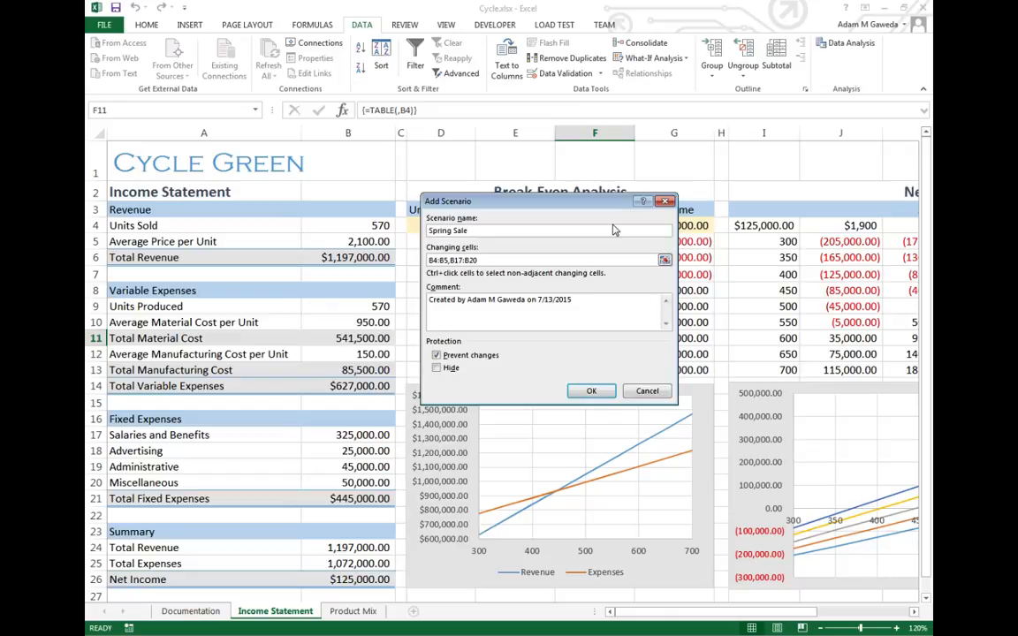
{"action": "type", "text": "Summe"}
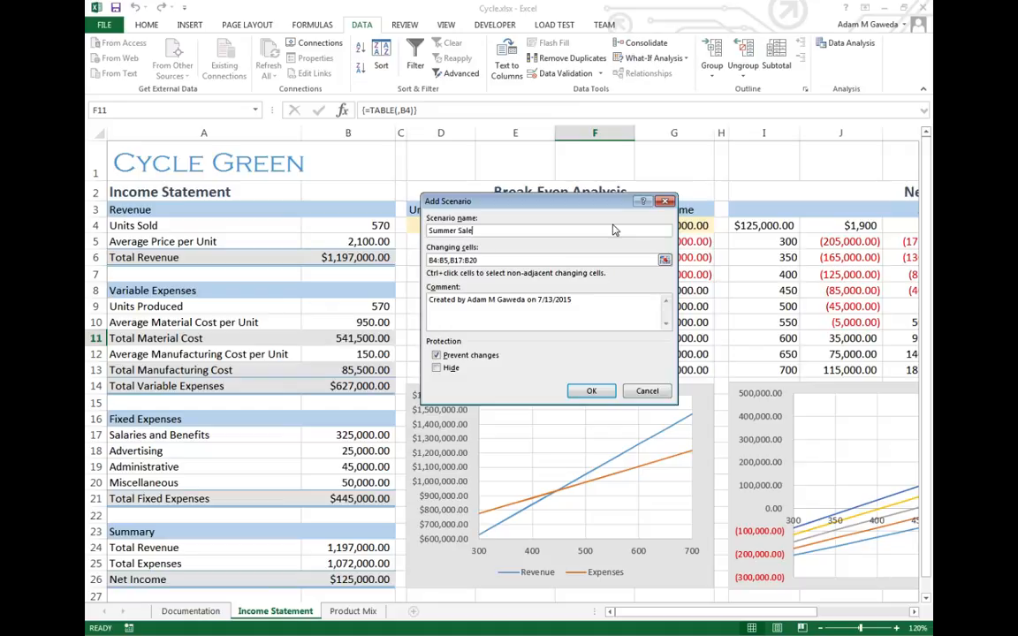
{"action": "mouse_move", "coordinate": [516, 280]}
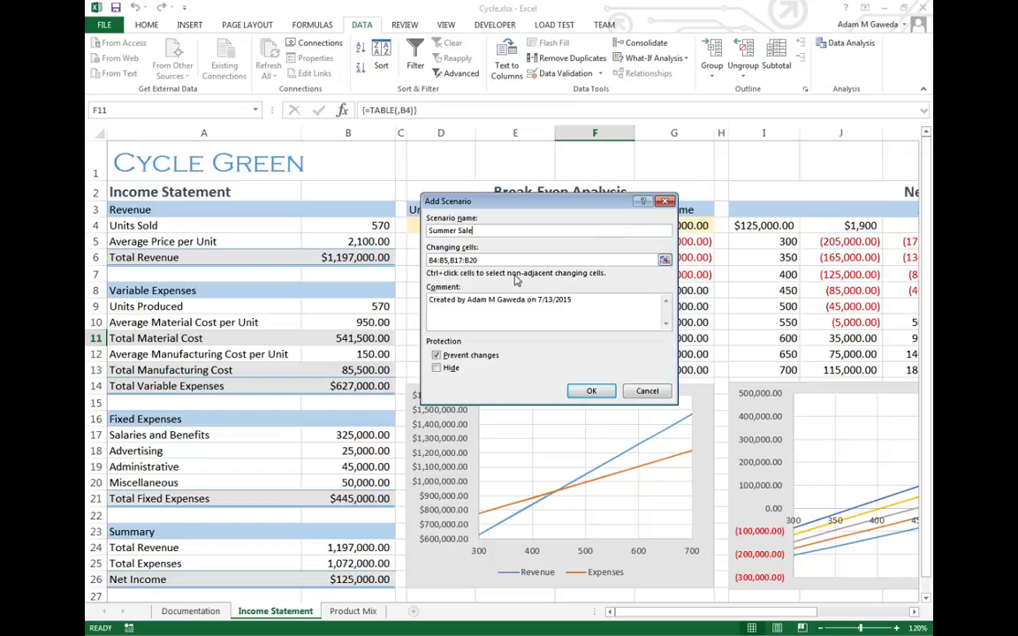
{"action": "left_click", "coordinate": [590, 391]}
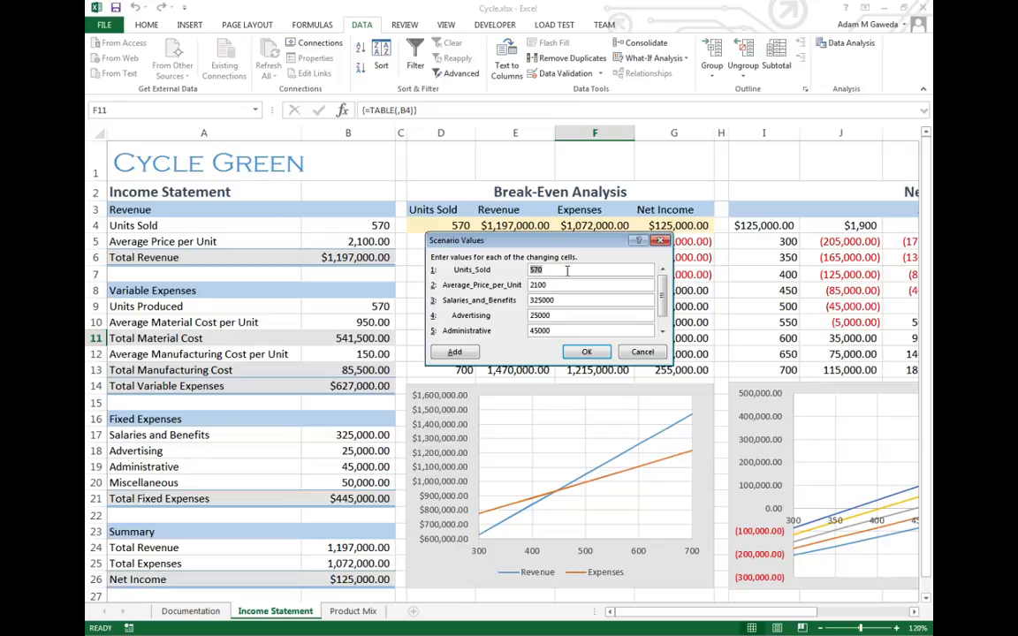
Enter 750 units, 1800 price, 350000 salaries, 70000 advertising, 30000 administrative, 25000 miscellaneous and save
{"action": "type", "text": "75"}
{"action": "left_click", "coordinate": [590, 285]}
{"action": "type", "text": "1800"}
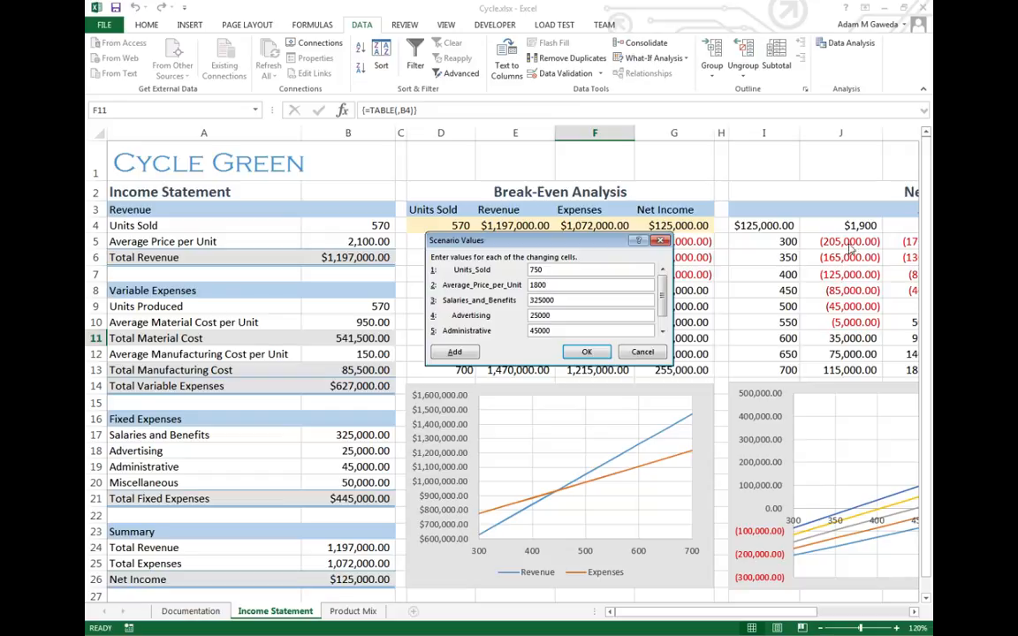
{"action": "mouse_move", "coordinate": [847, 236]}
{"action": "type", "text": "3"}
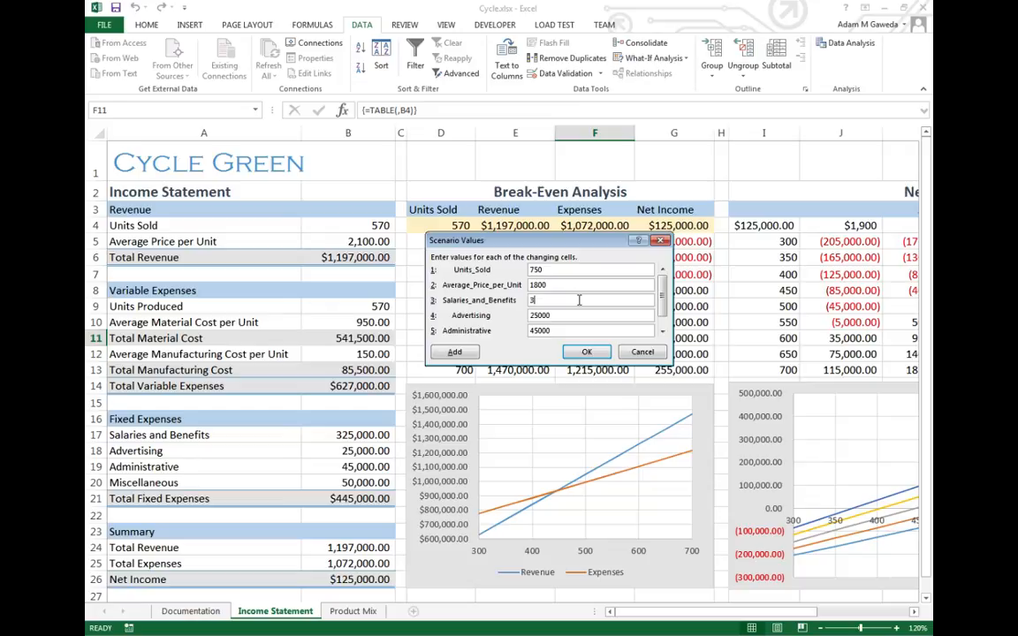
{"action": "type", "text": "50"}
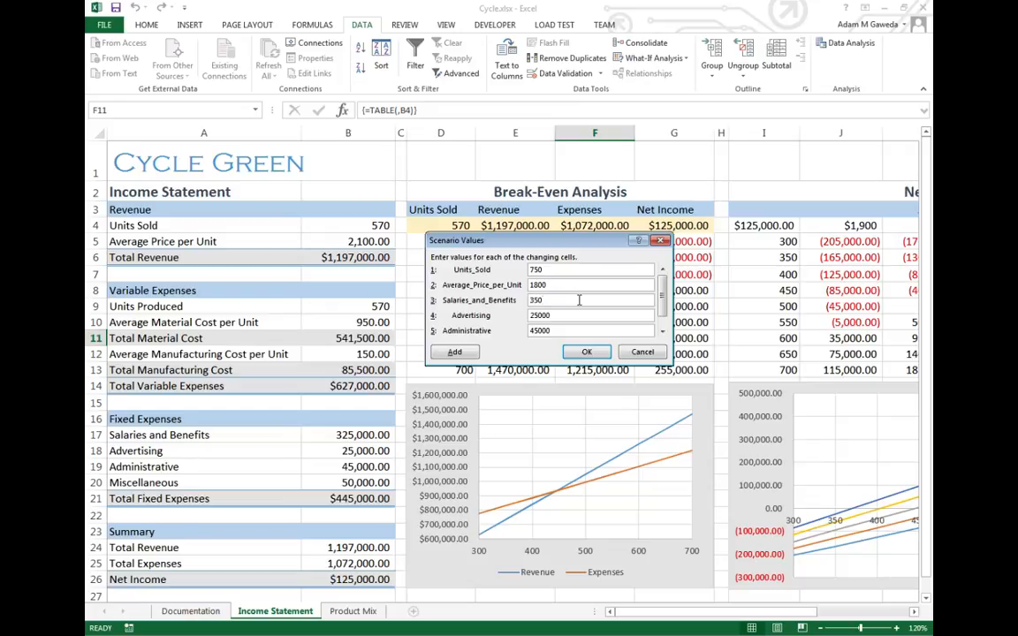
{"action": "type", "text": "350000"}
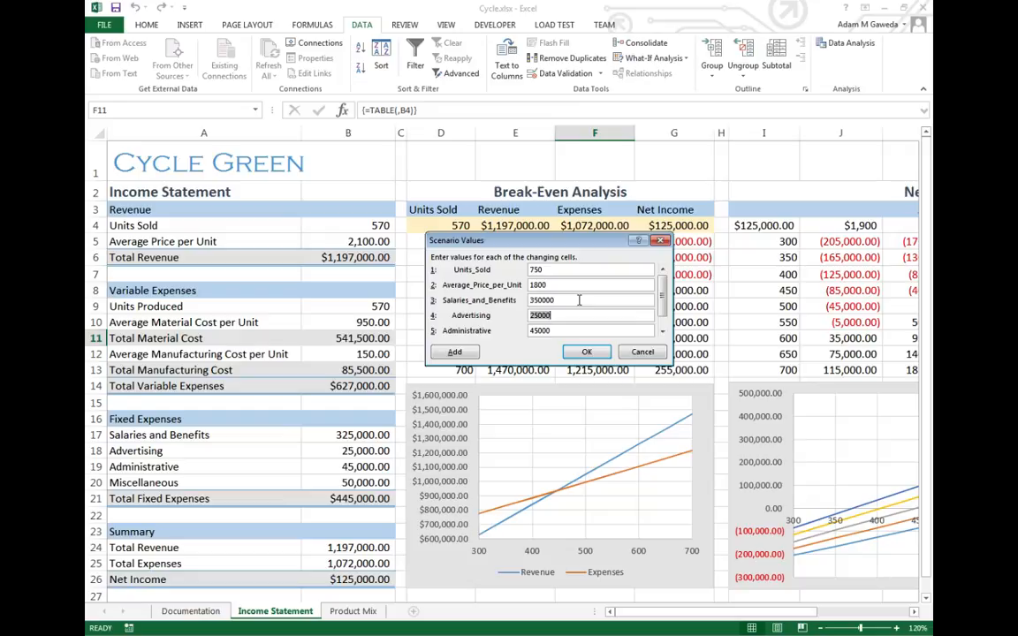
{"action": "type", "text": "7000"}
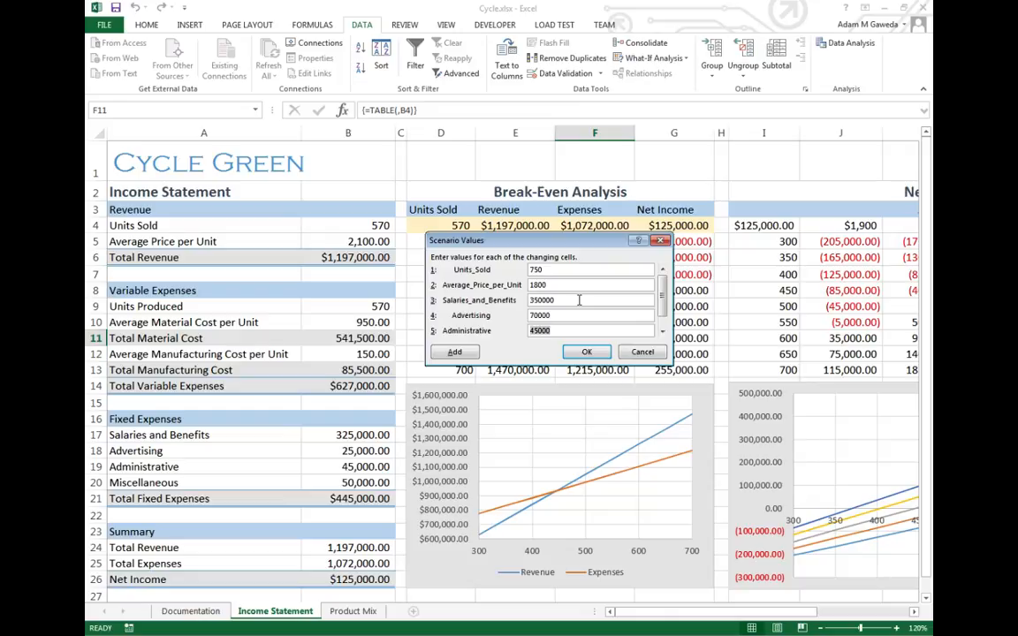
{"action": "type", "text": "30"}
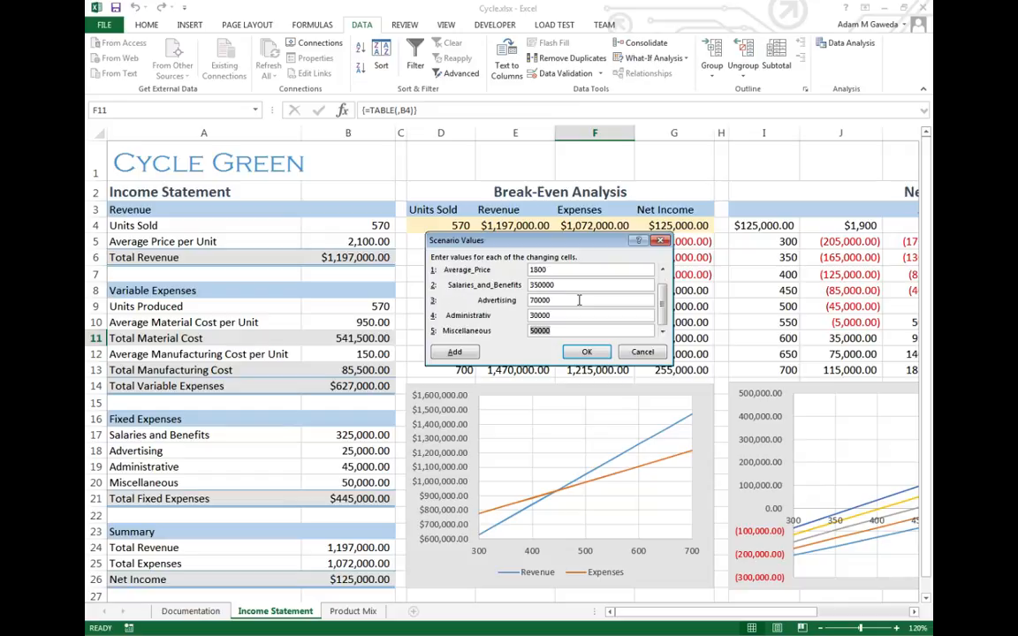
{"action": "type", "text": "25000"}
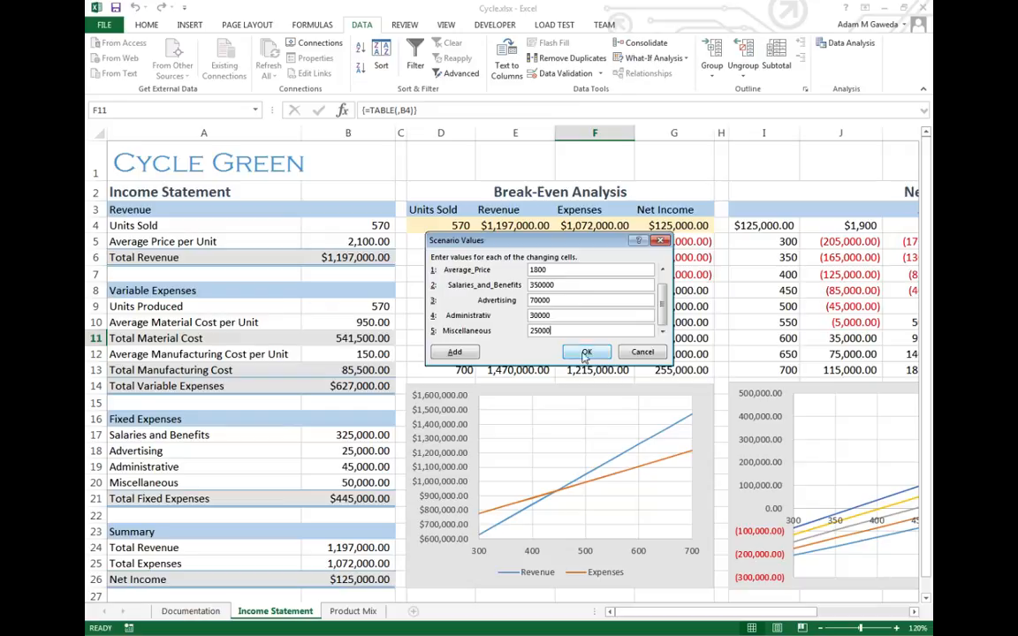
{"action": "left_click", "coordinate": [587, 351]}
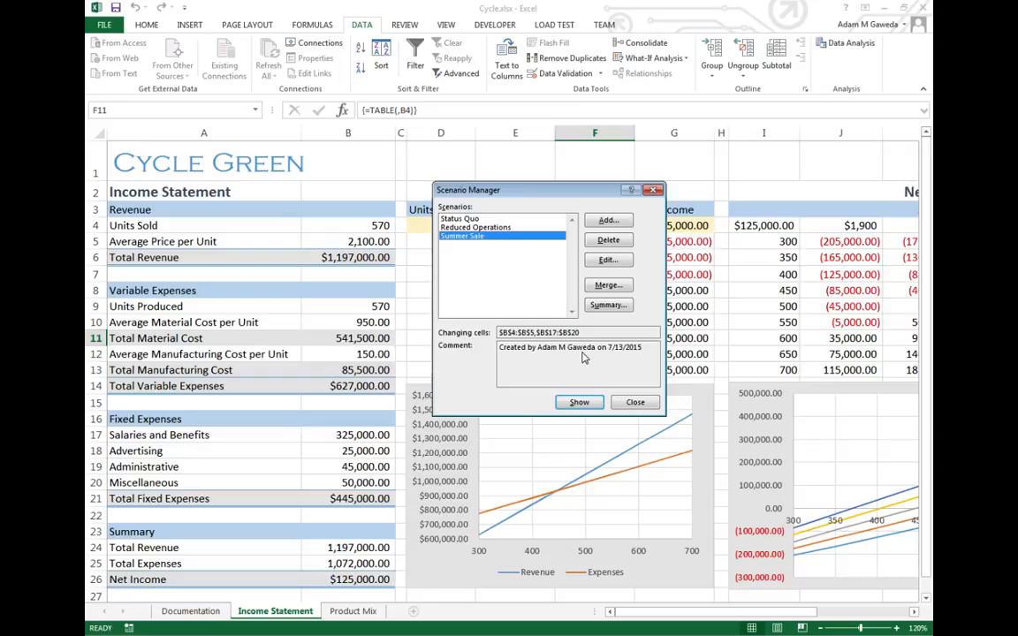
{"action": "left_click", "coordinate": [475, 226]}
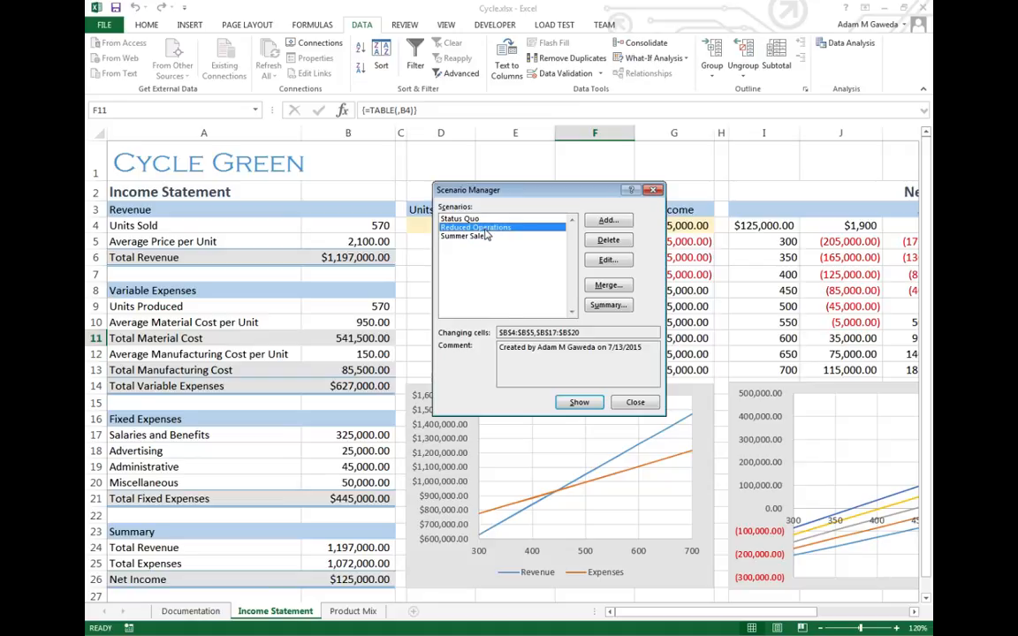
{"action": "left_click", "coordinate": [463, 237]}
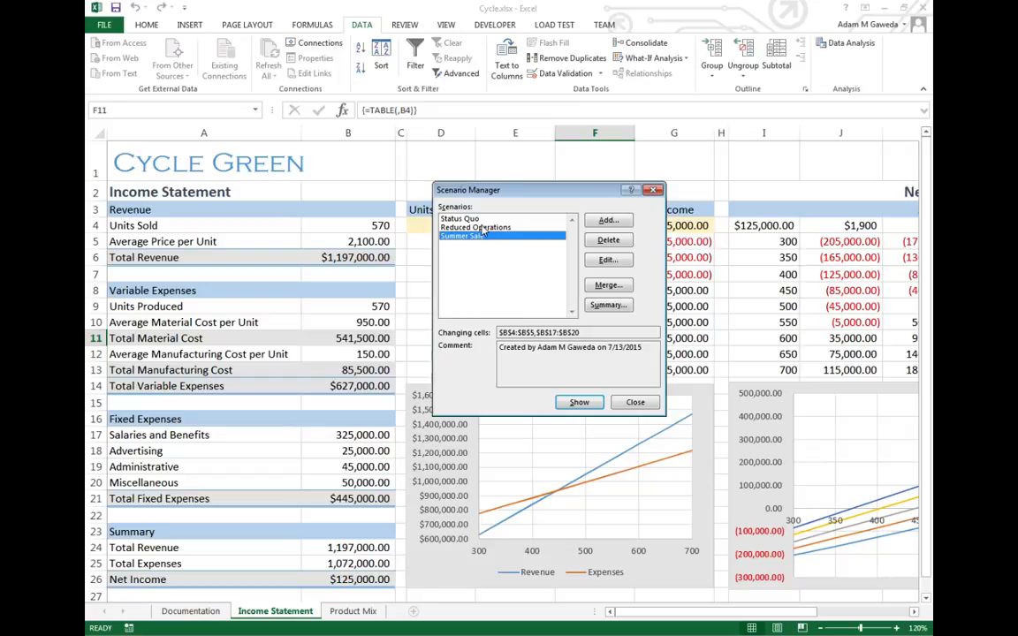
{"action": "left_click", "coordinate": [474, 226]}
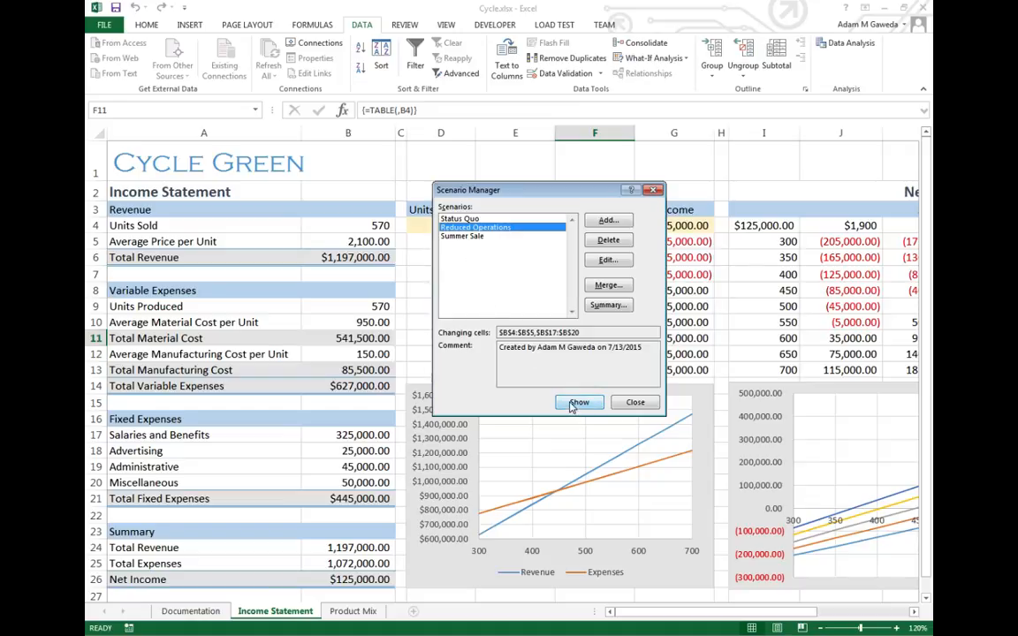
Show Reduced Operations on the sheet, giving 500 units and $80,000 net income
{"action": "left_click", "coordinate": [580, 403]}
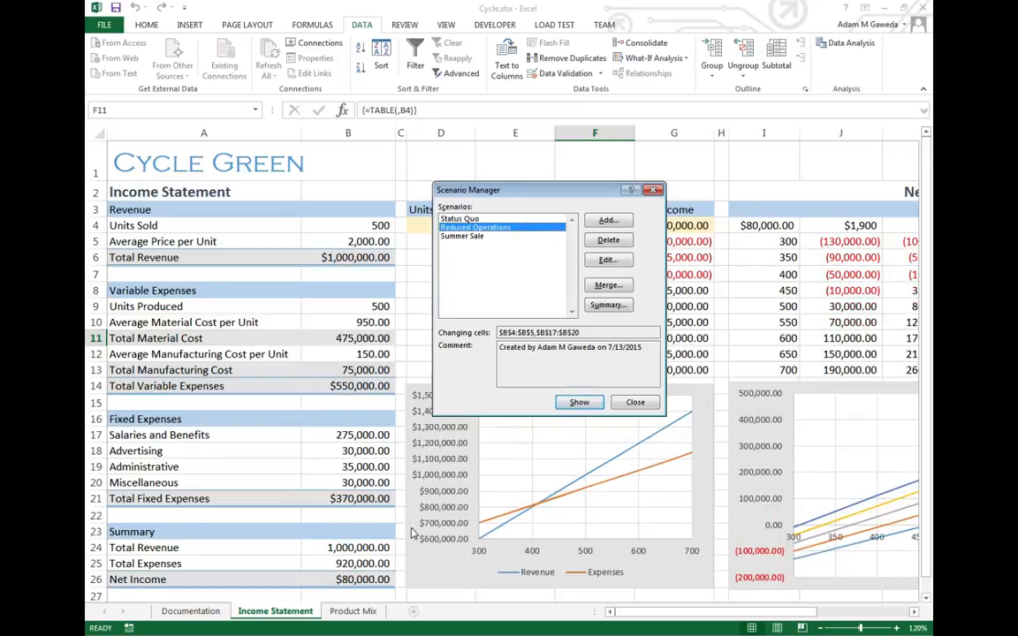
{"action": "mouse_move", "coordinate": [353, 556]}
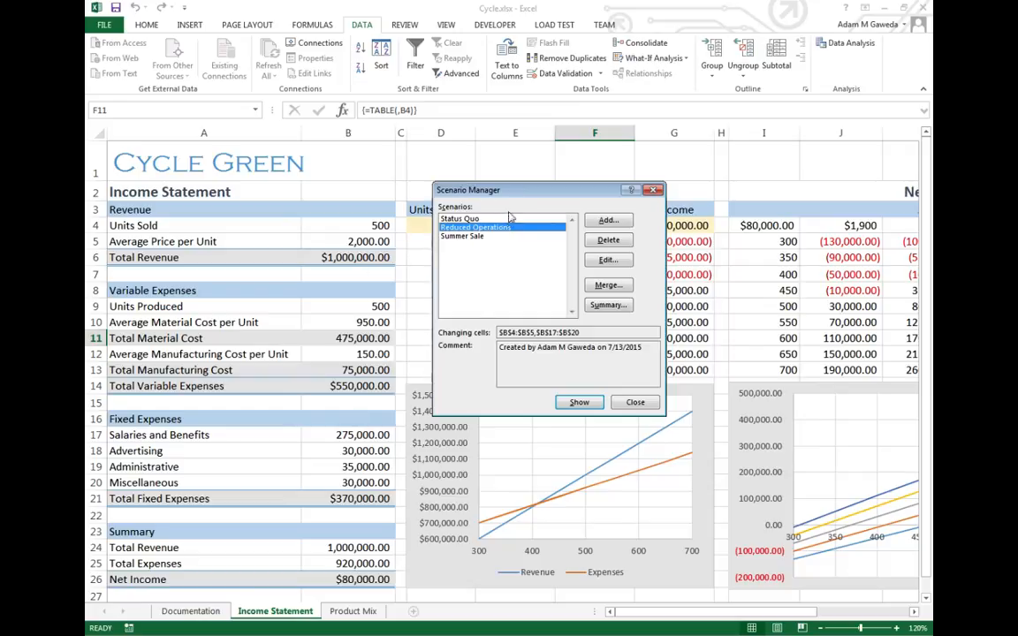
{"action": "left_click_drag", "start_coordinate": [548, 189], "coordinate": [292, 171]}
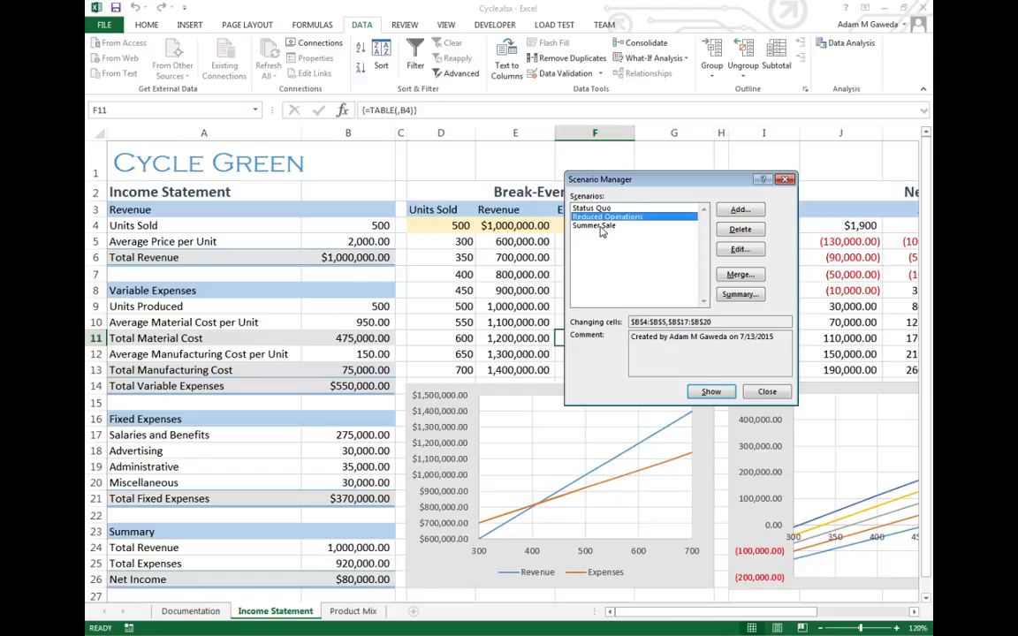
Show Summer Sale on the sheet, giving 750 units and $50,000 net income
{"action": "left_click", "coordinate": [594, 226]}
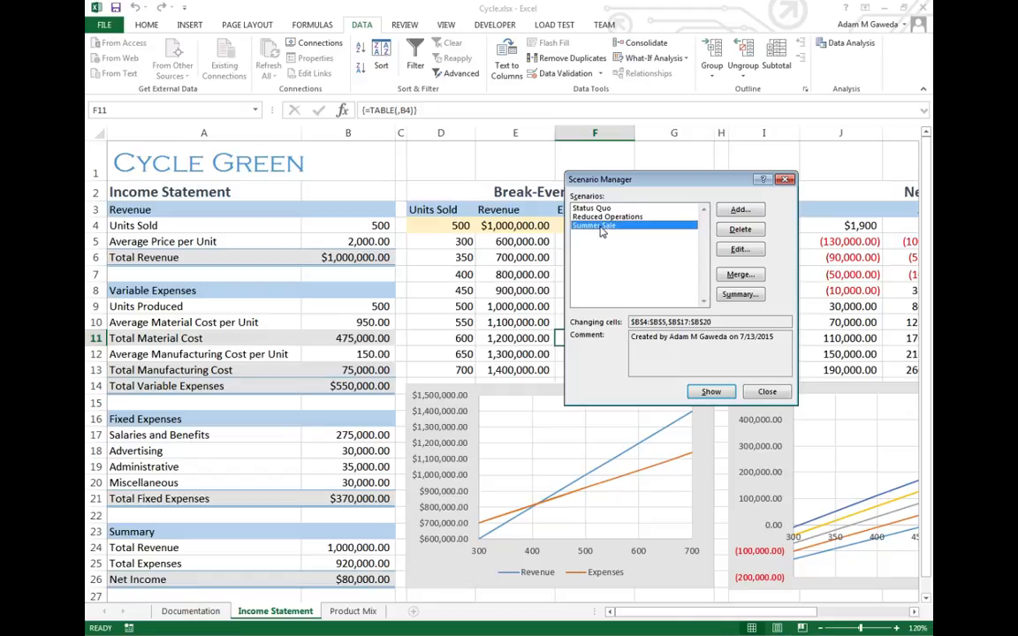
{"action": "mouse_move", "coordinate": [537, 505]}
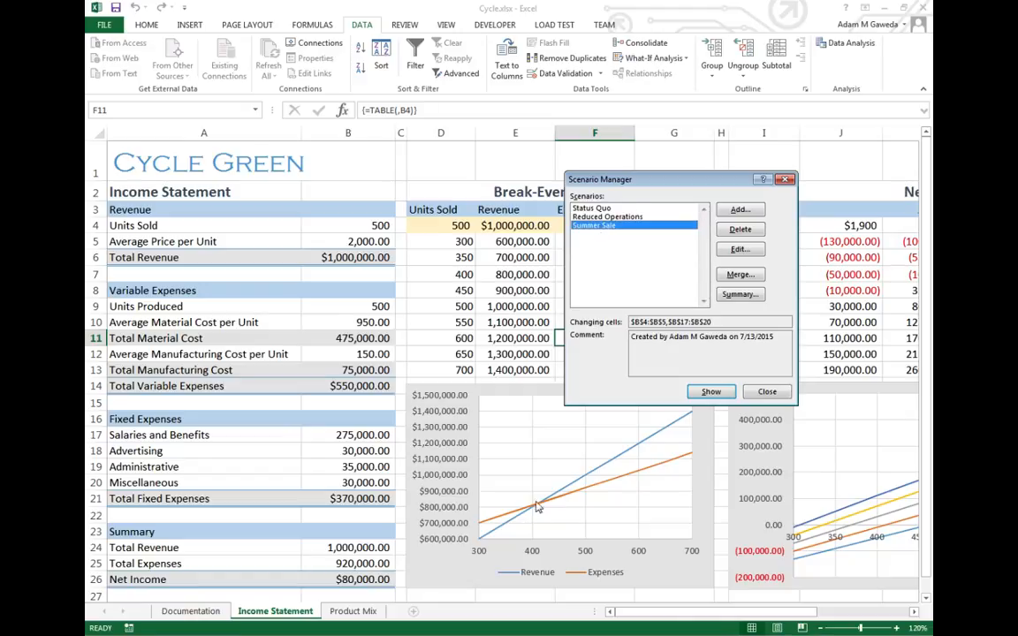
{"action": "mouse_move", "coordinate": [534, 520]}
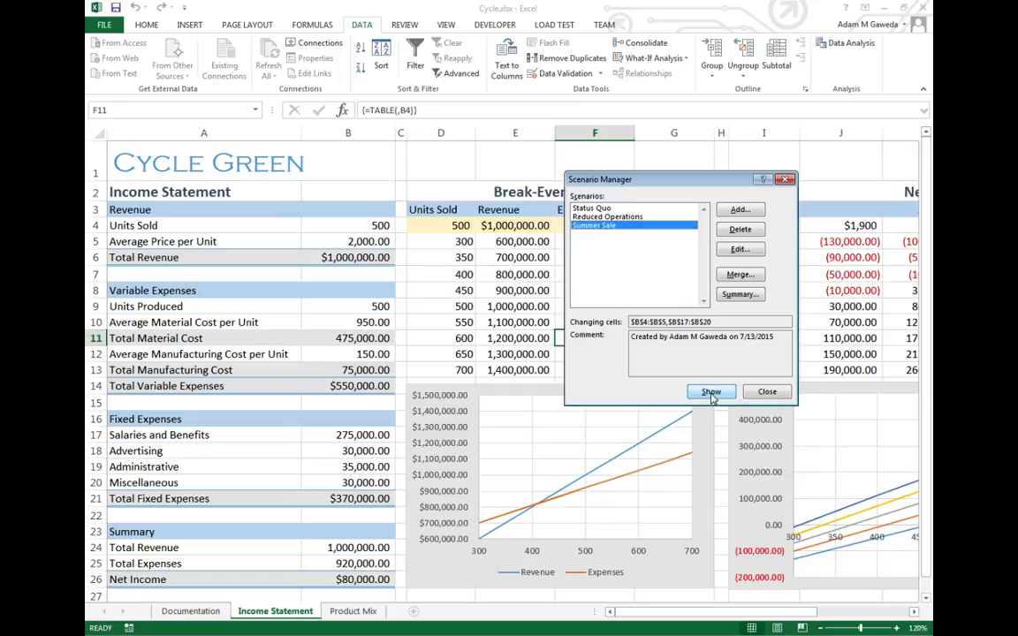
{"action": "left_click", "coordinate": [710, 392]}
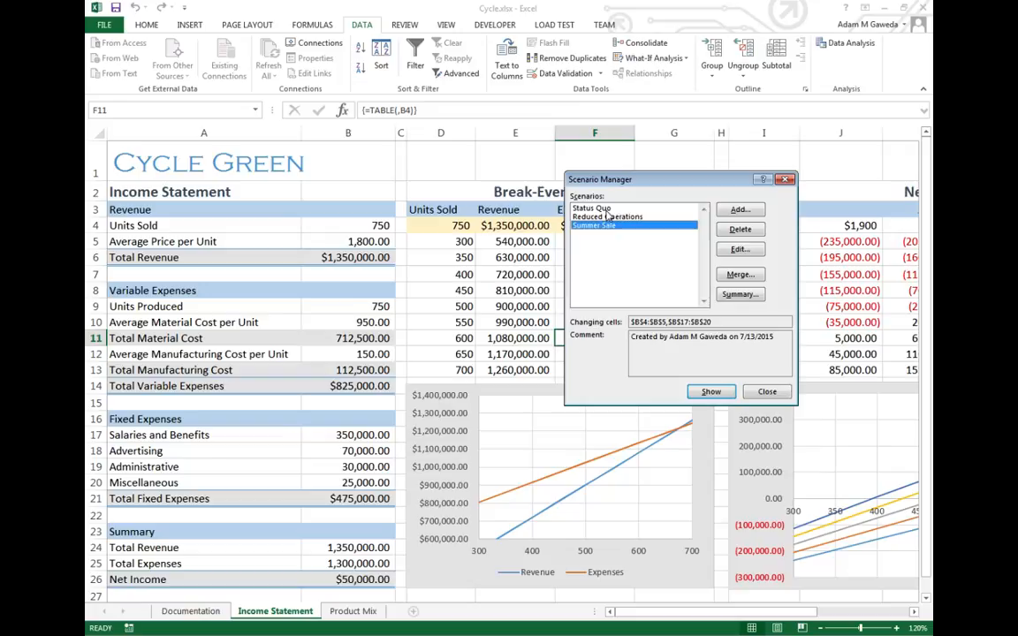
{"action": "left_click", "coordinate": [590, 209]}
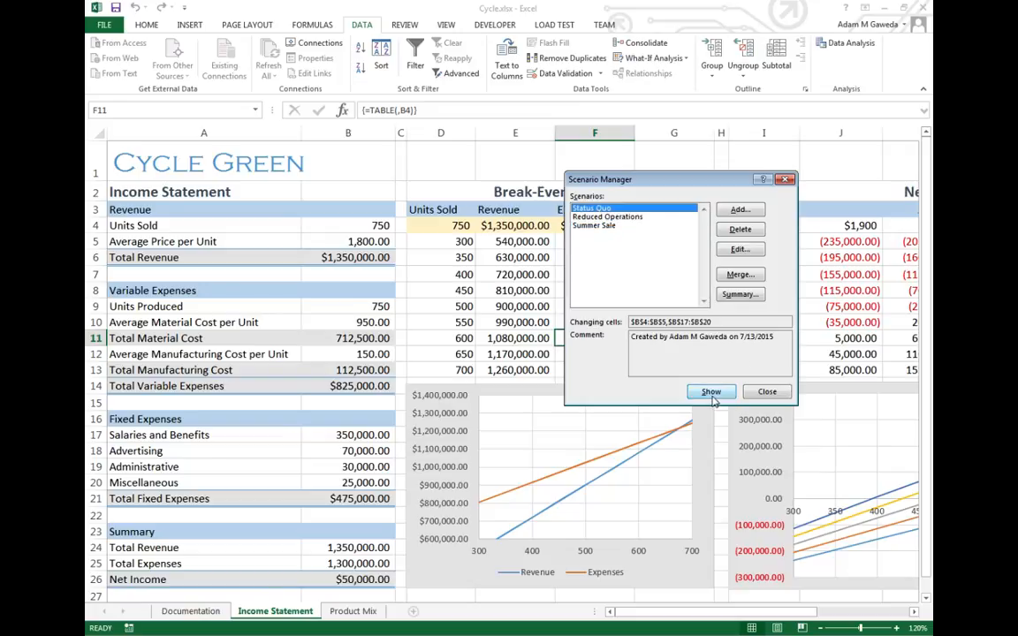
Show Status Quo, returning the sheet to 570 units and $125,000 net income
{"action": "left_click", "coordinate": [711, 392]}
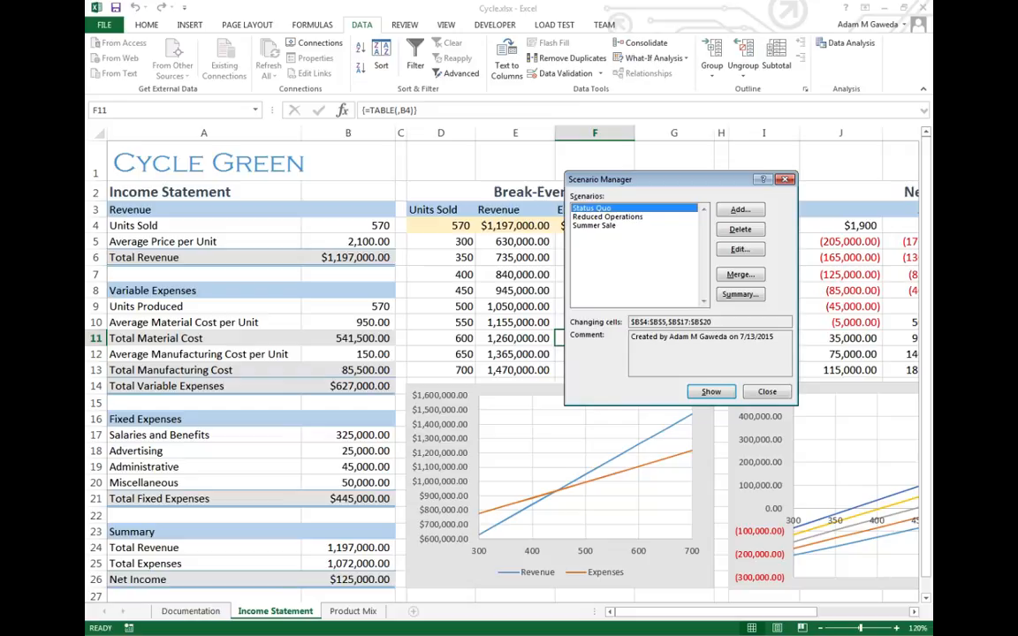
{"action": "mouse_move", "coordinate": [420, 325]}
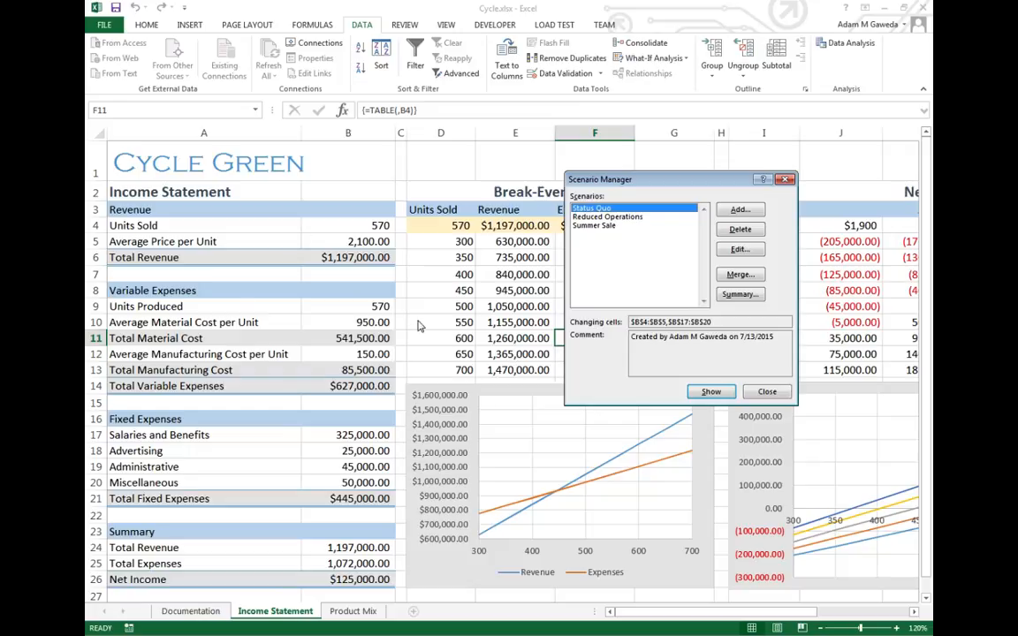